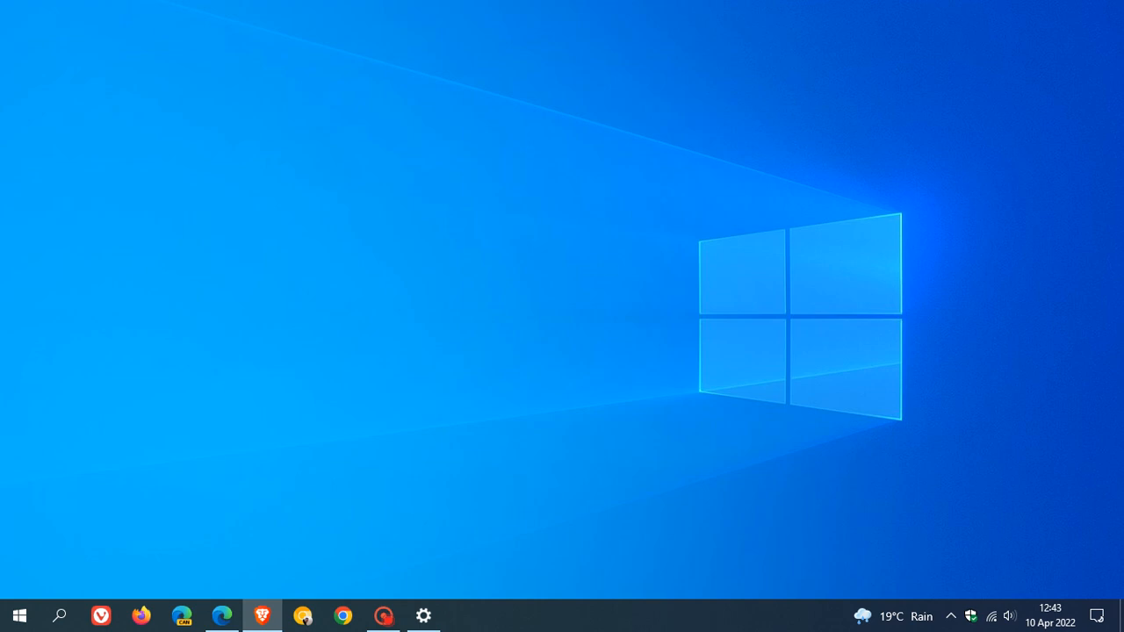
mouse_move(673, 260)
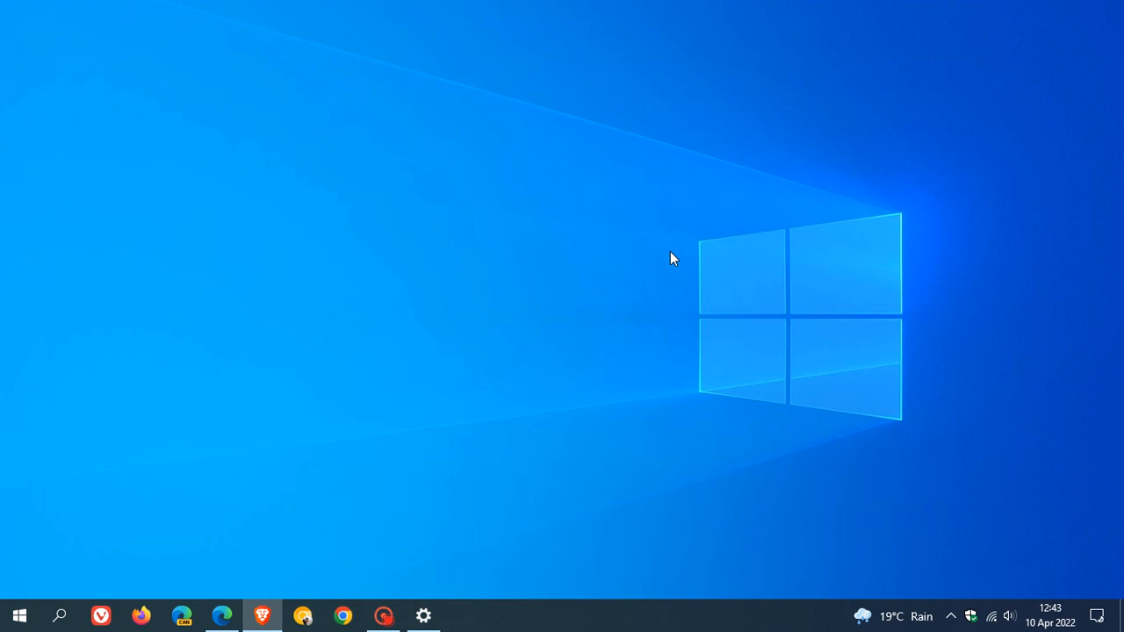
mouse_move(678, 279)
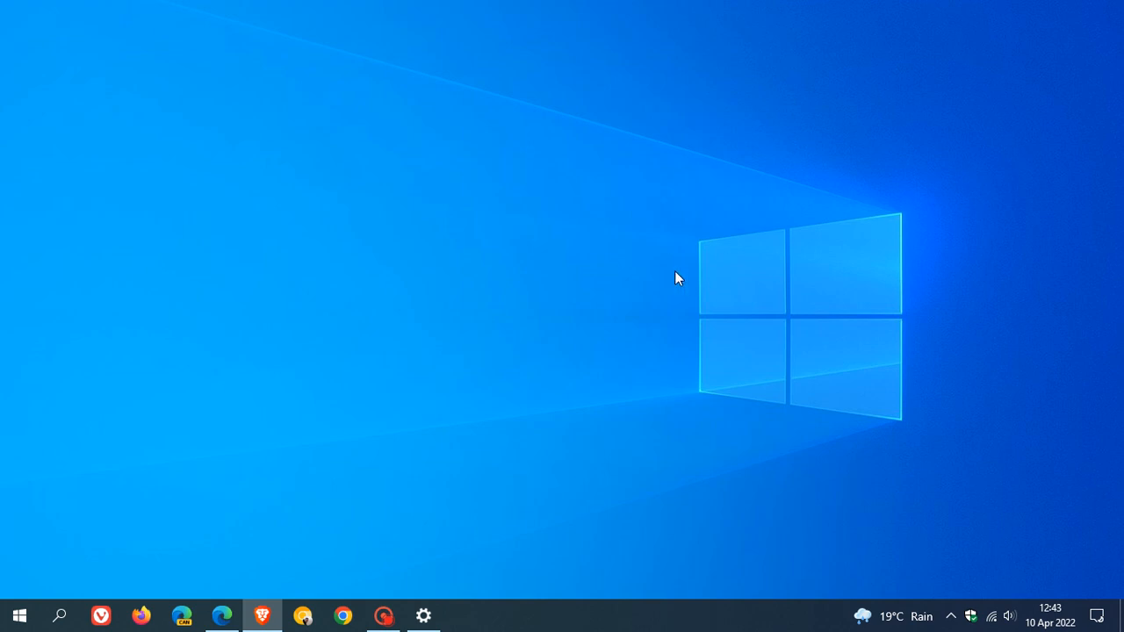
mouse_move(702, 256)
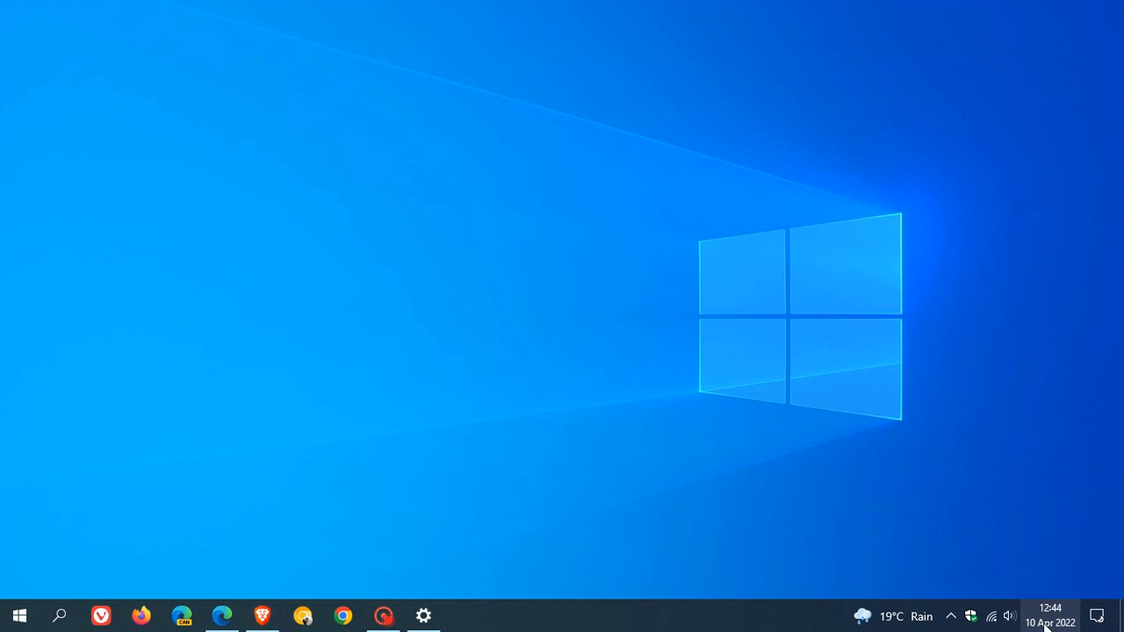
Step: Show the taskbar calendar flyout advanced to May 2022, the 20H2 end-of-support month
click(1048, 614)
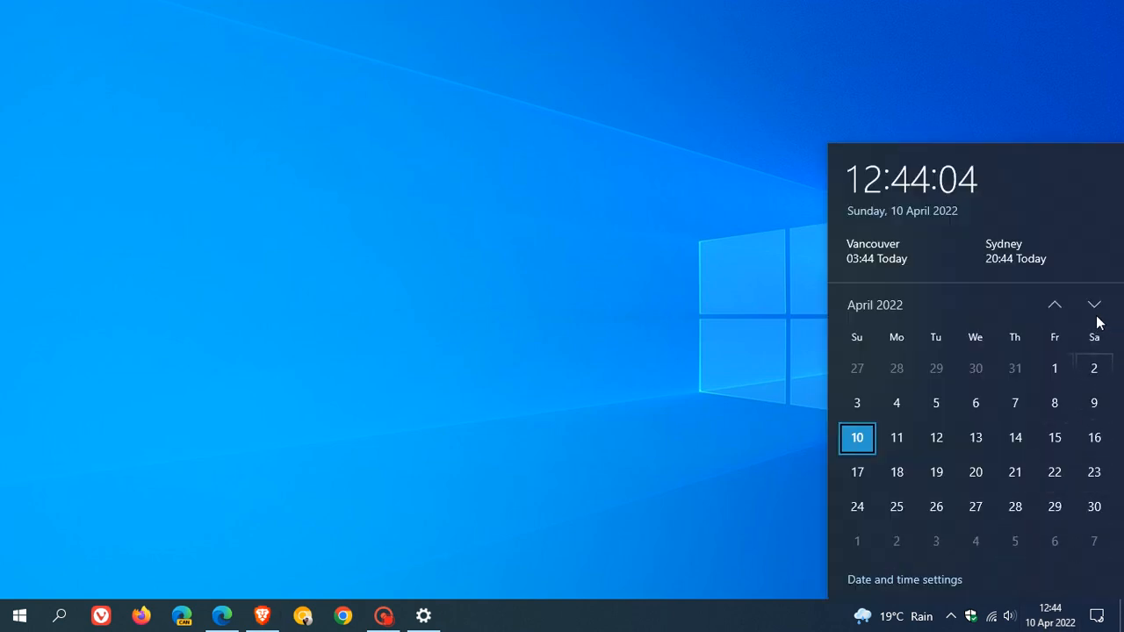
click(1094, 305)
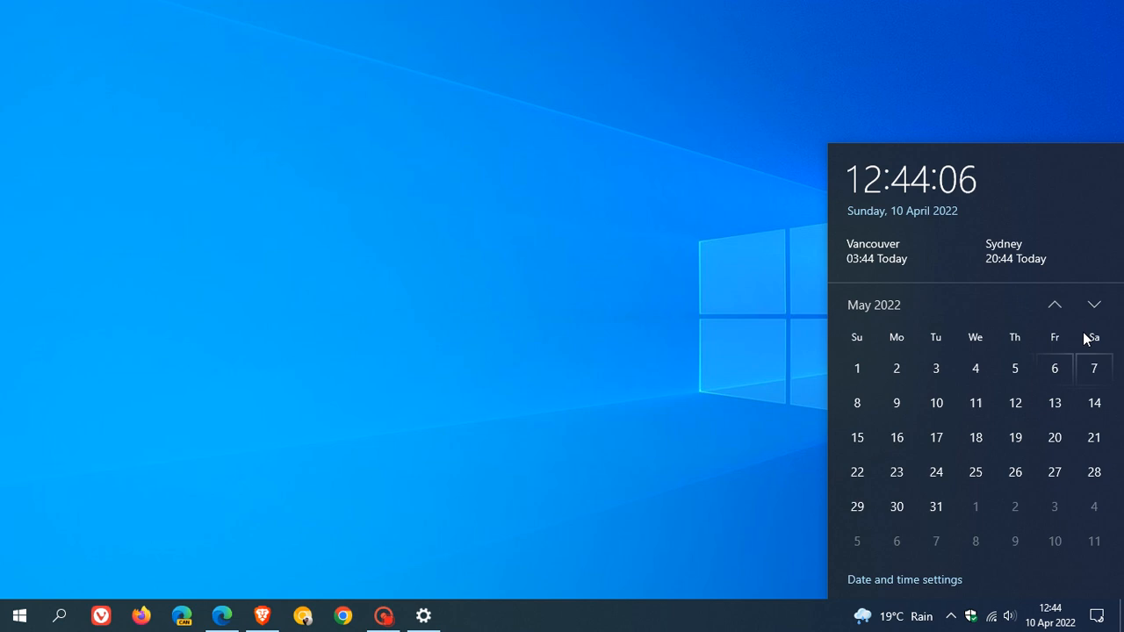
mouse_move(936, 402)
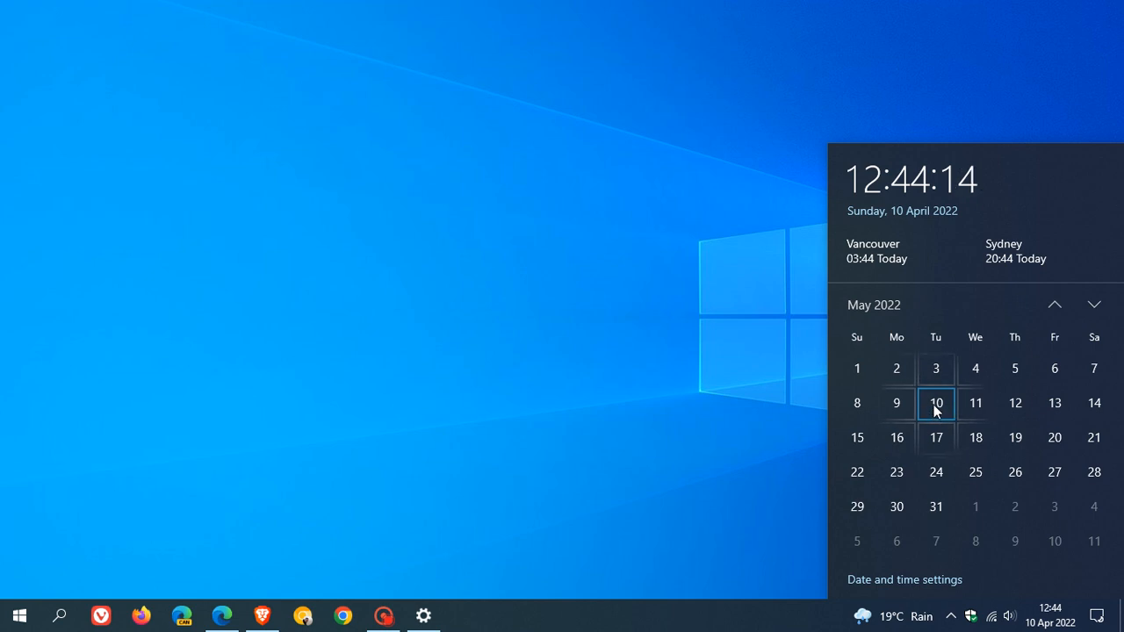
mouse_move(946, 407)
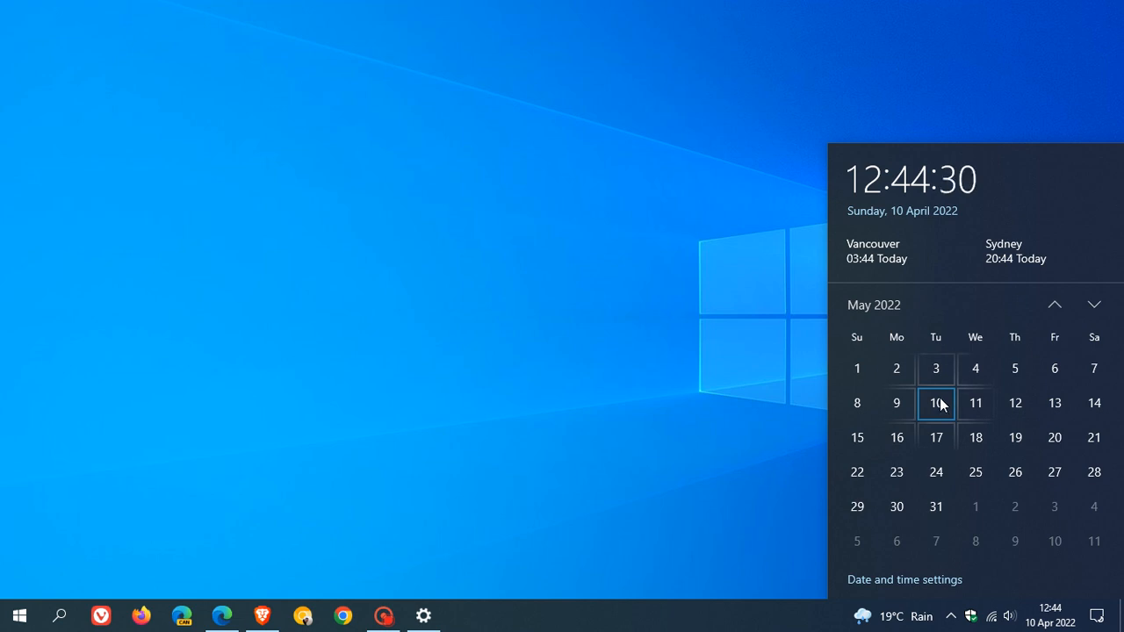
mouse_move(639, 274)
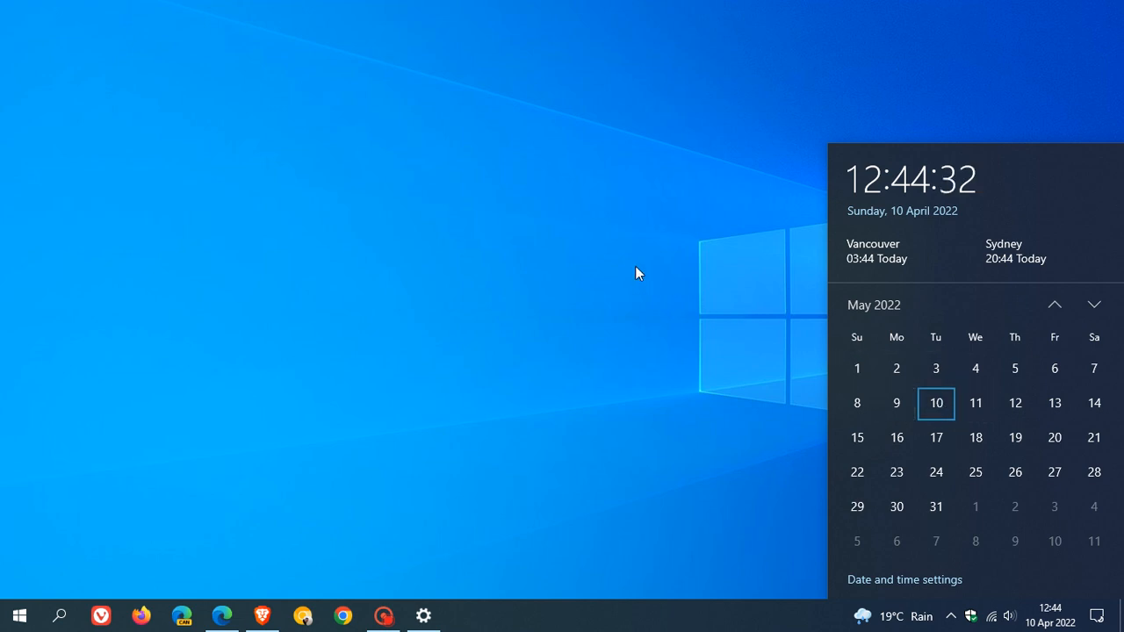
Step: Dismiss the calendar flyout and bring up the 20H2 end-of-servicing docs page
click(1048, 608)
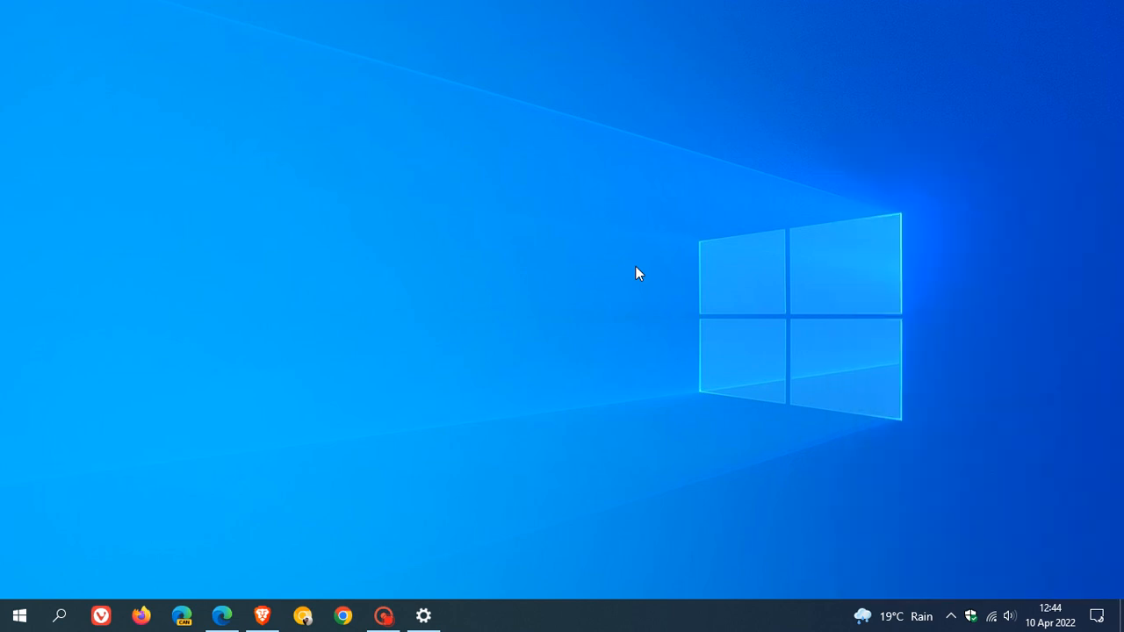
mouse_move(685, 290)
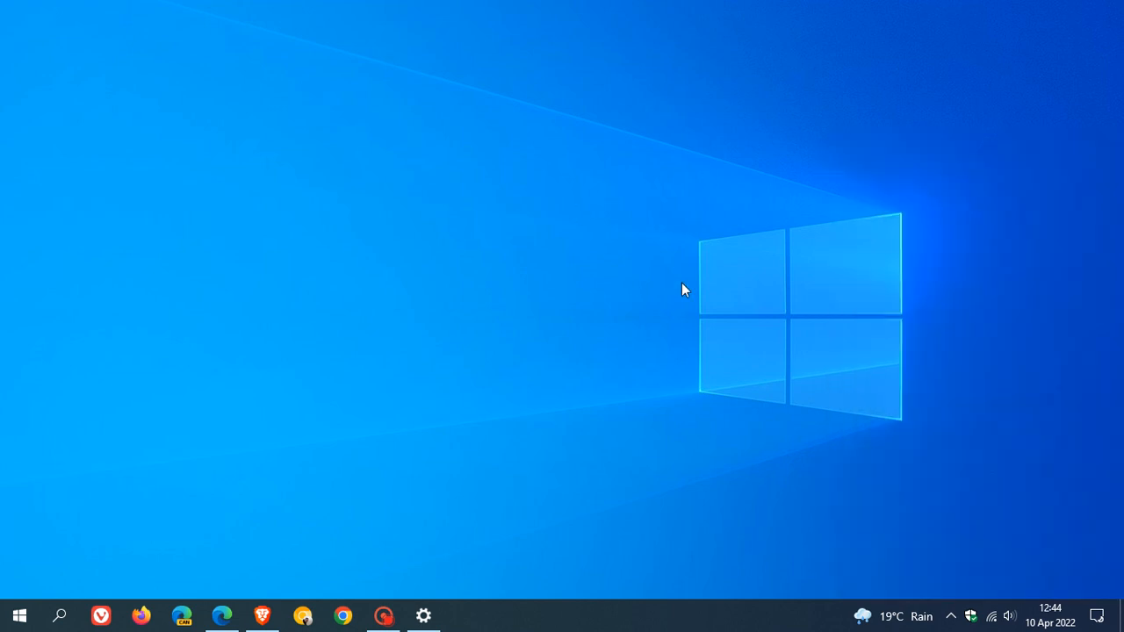
mouse_move(699, 288)
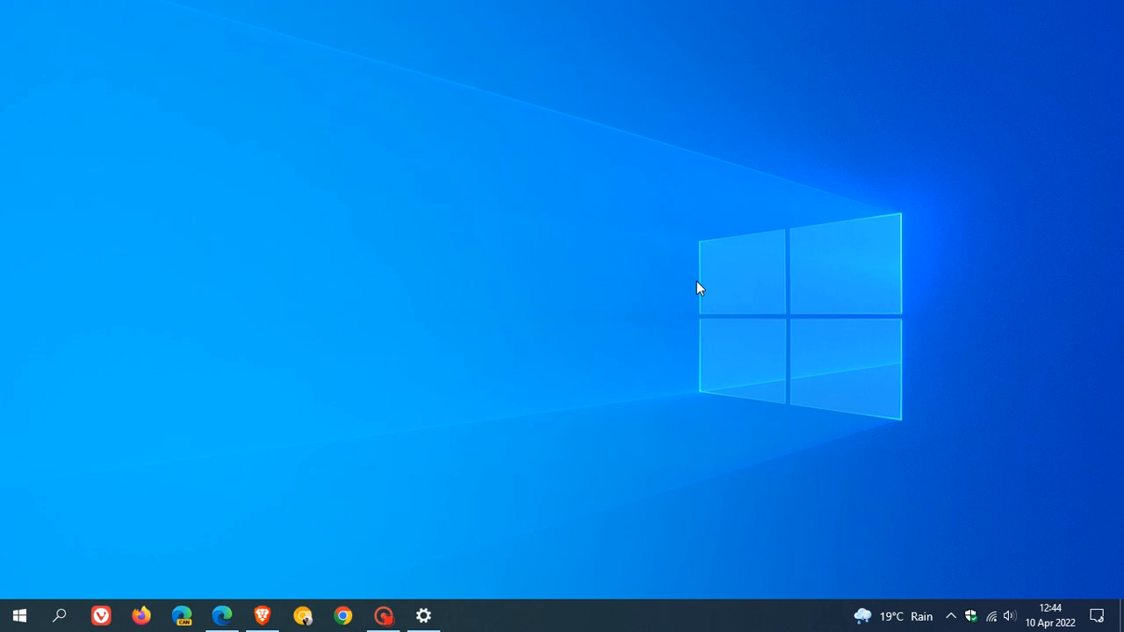
click(221, 615)
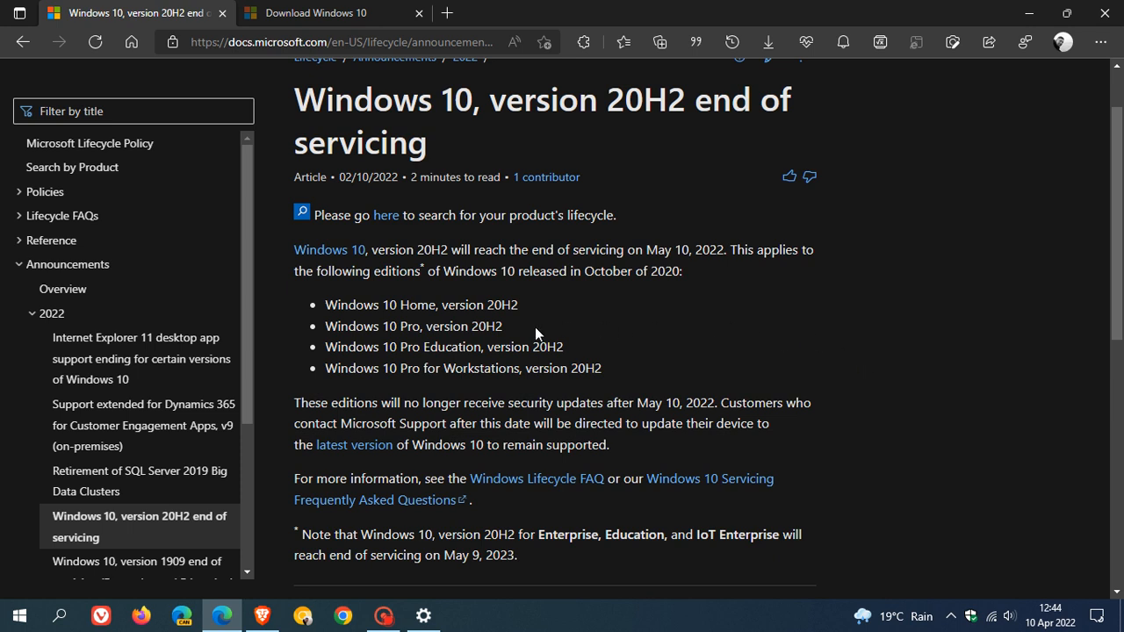
mouse_move(415, 340)
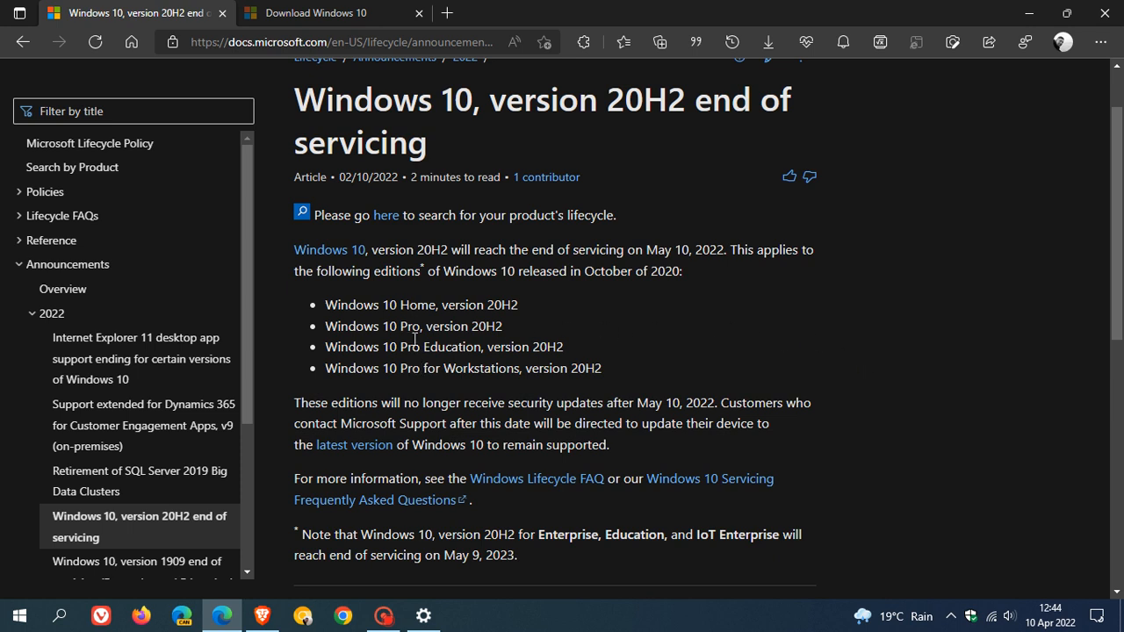
mouse_move(413, 322)
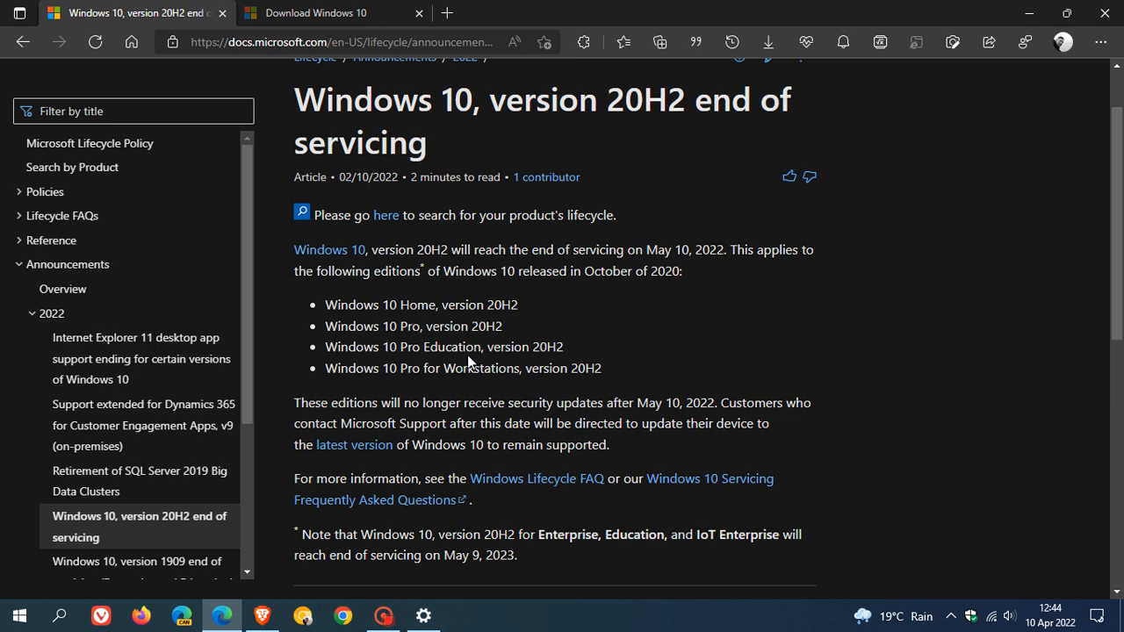
mouse_move(485, 369)
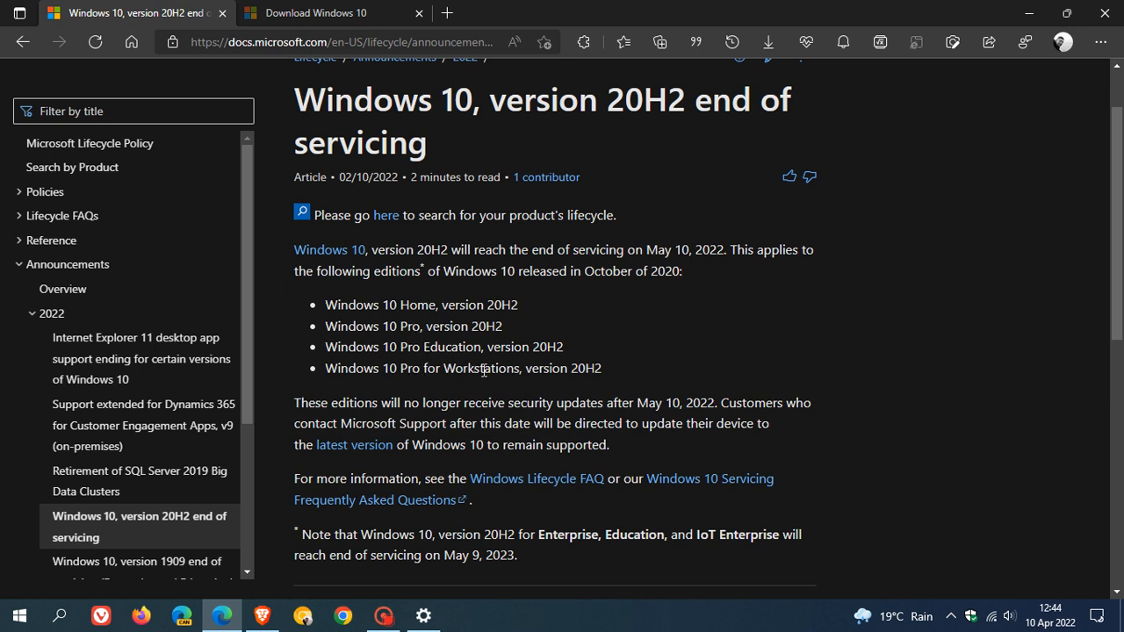
Step: Highlight the 'after May 10, 2022' end-of-servicing date in the Docs article
drag(608, 403, 685, 402)
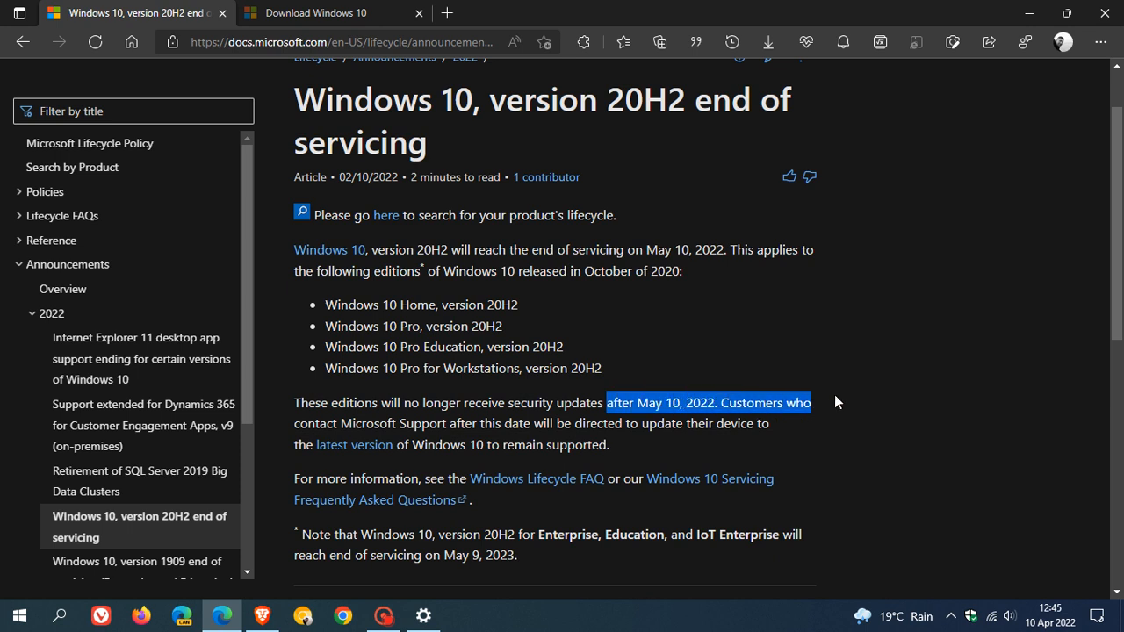
drag(811, 402, 770, 423)
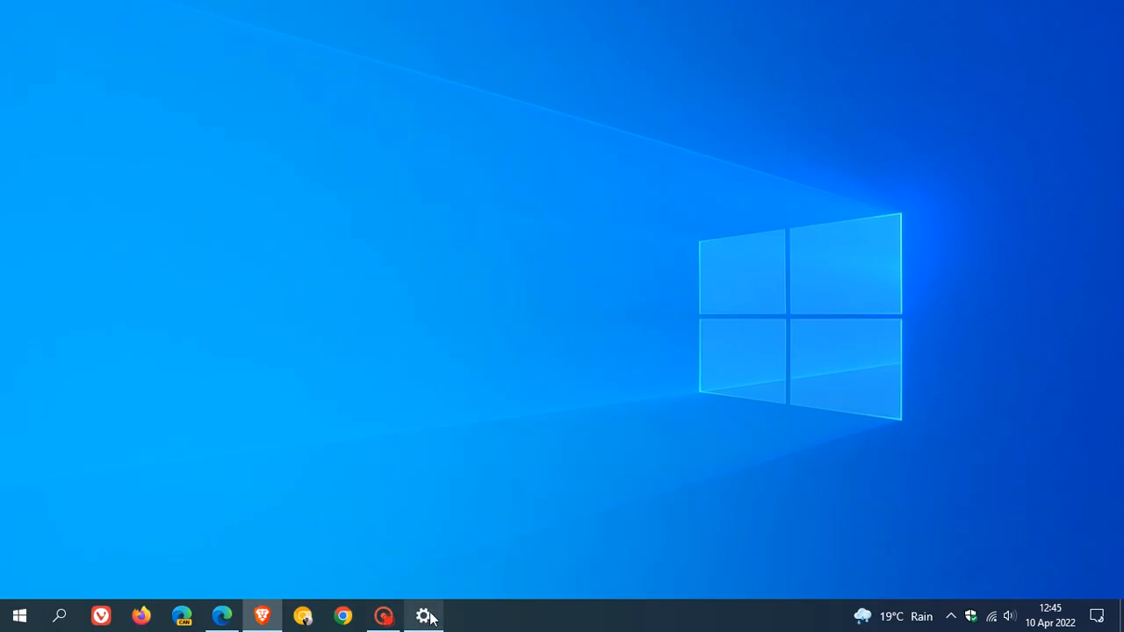
Step: Show the Windows Update settings page reporting the PC is up to date
click(425, 614)
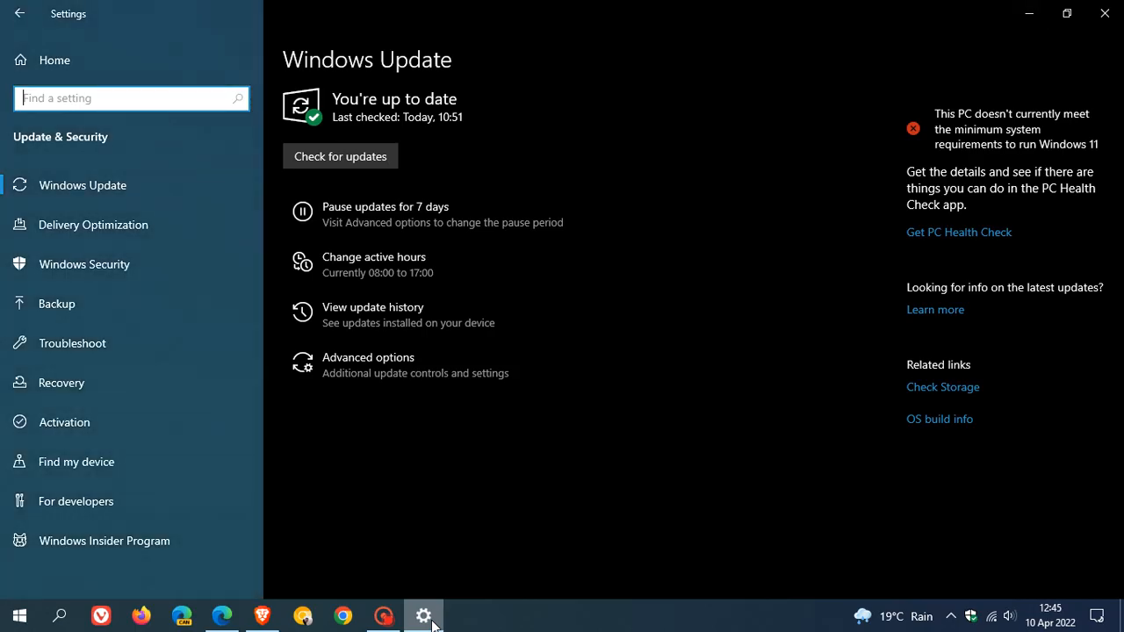
mouse_move(694, 390)
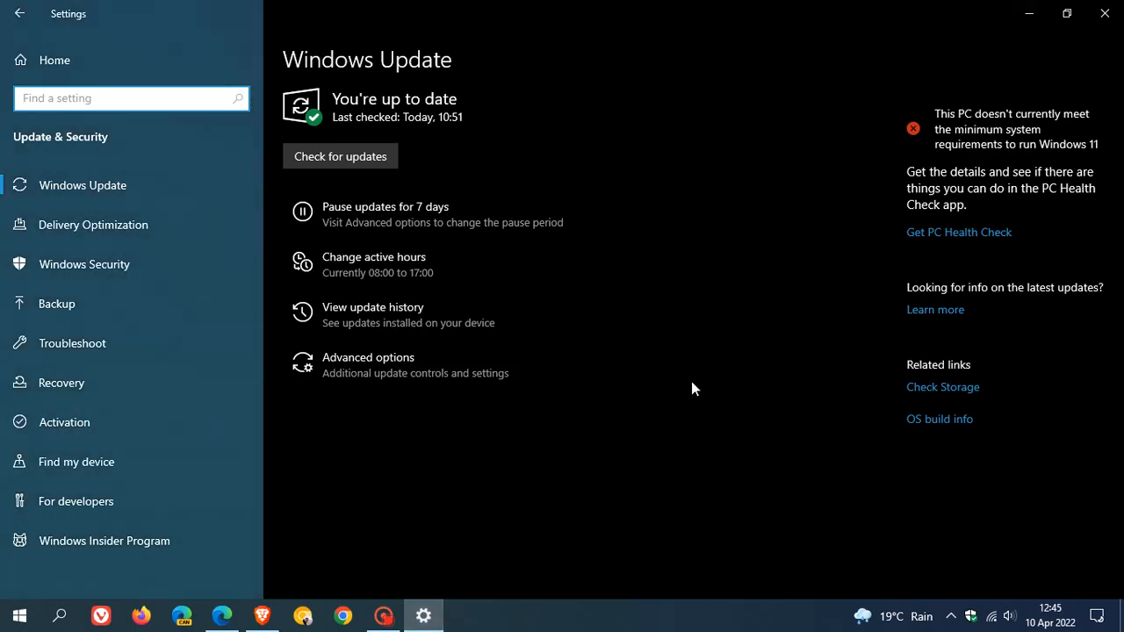
mouse_move(711, 188)
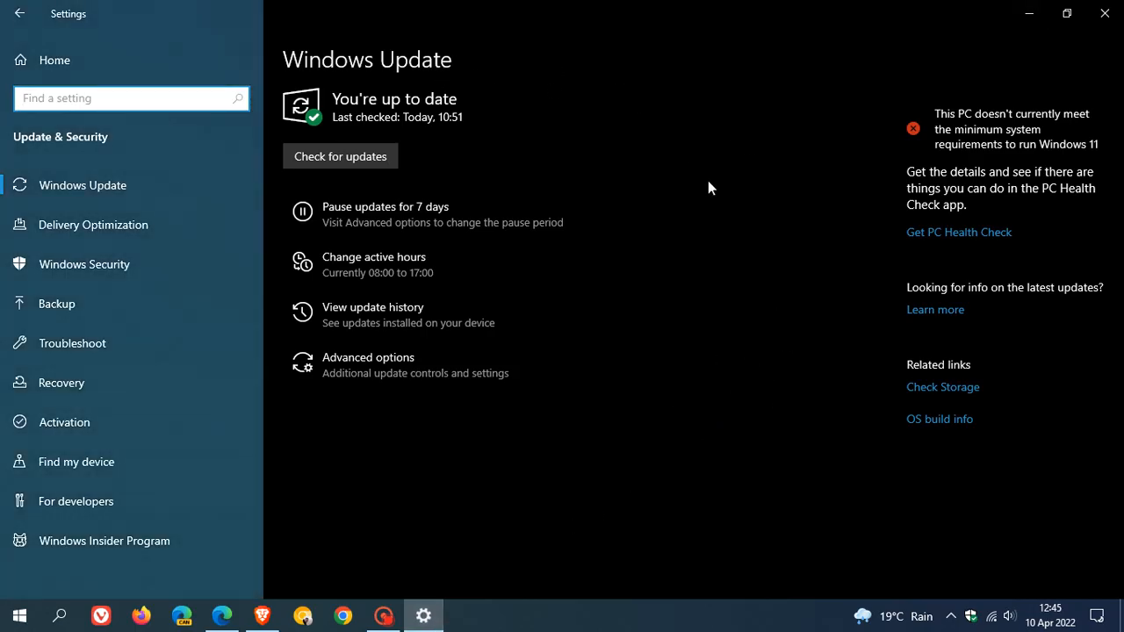
mouse_move(850, 260)
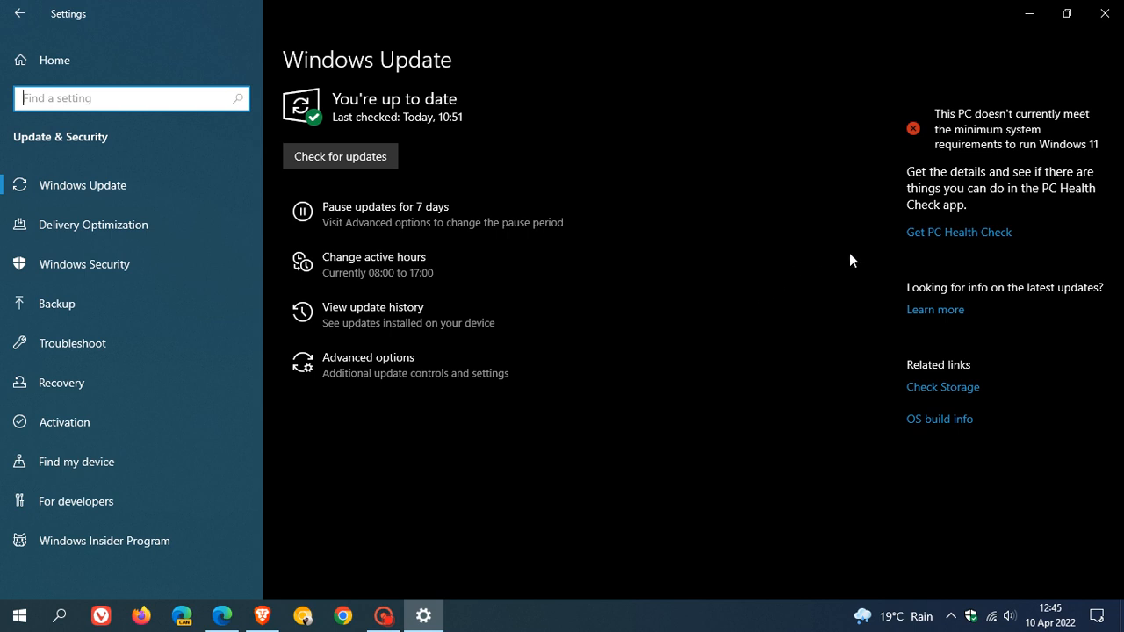
mouse_move(799, 239)
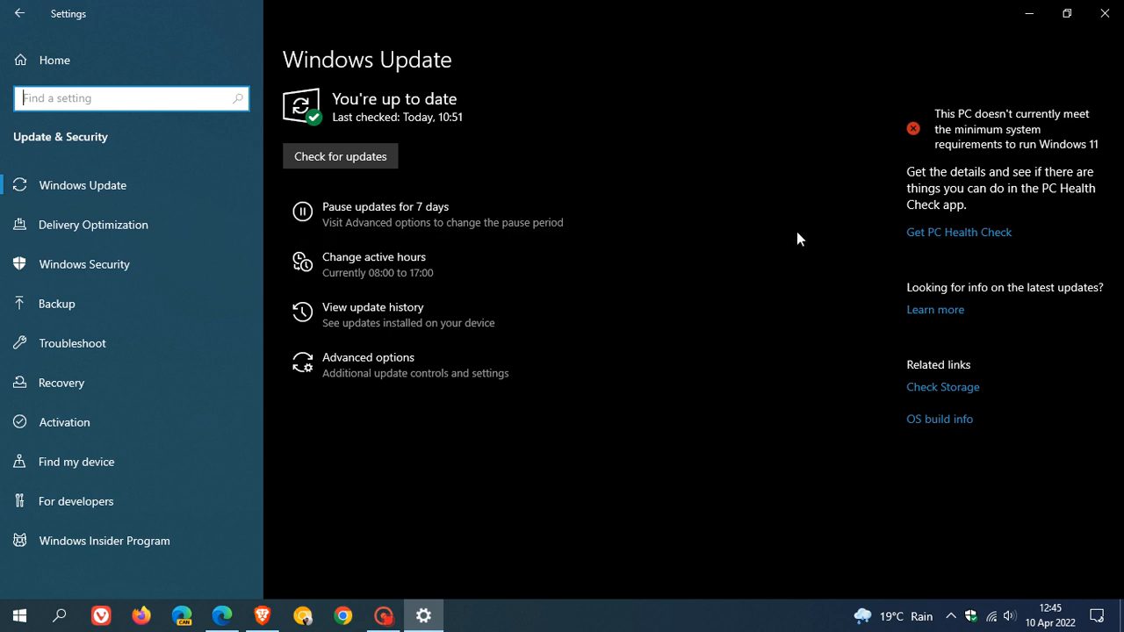
mouse_move(639, 200)
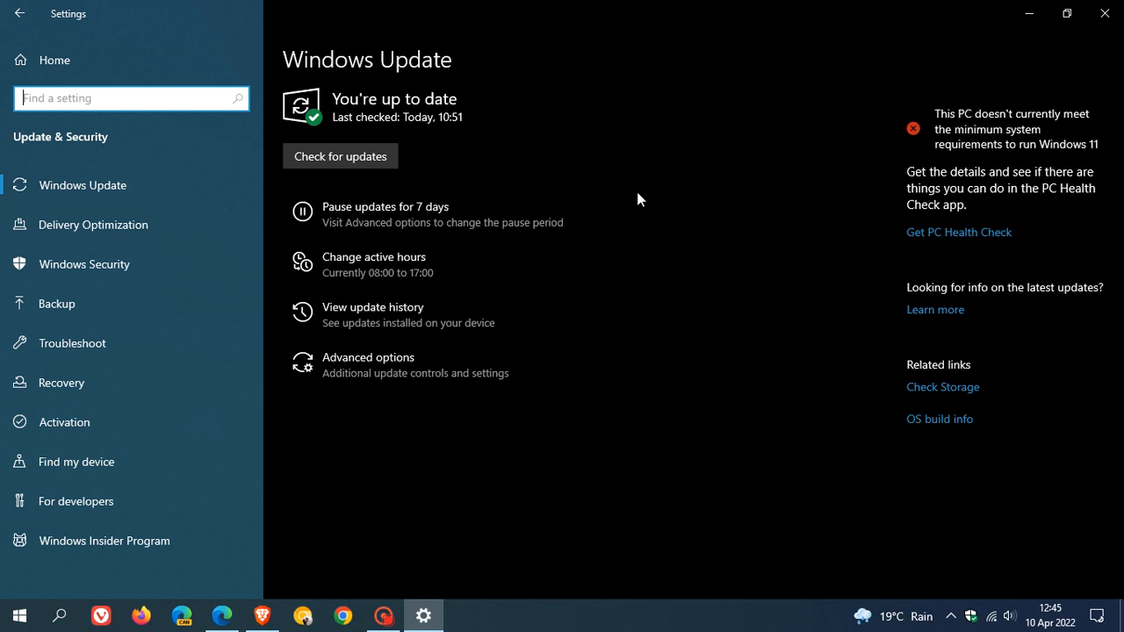
mouse_move(736, 200)
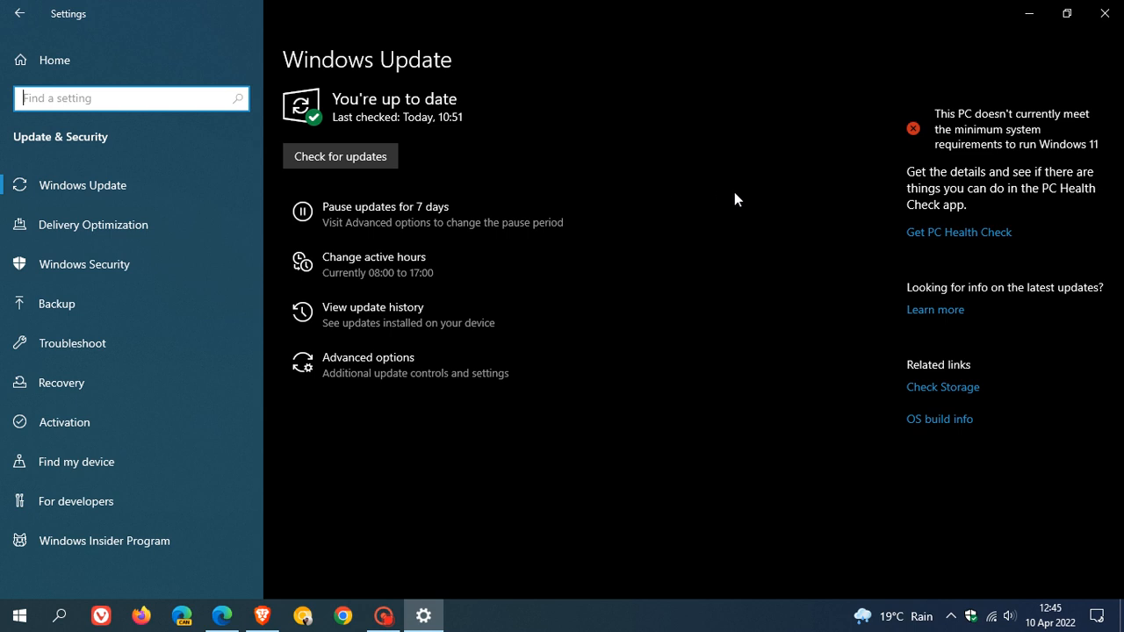
mouse_move(725, 201)
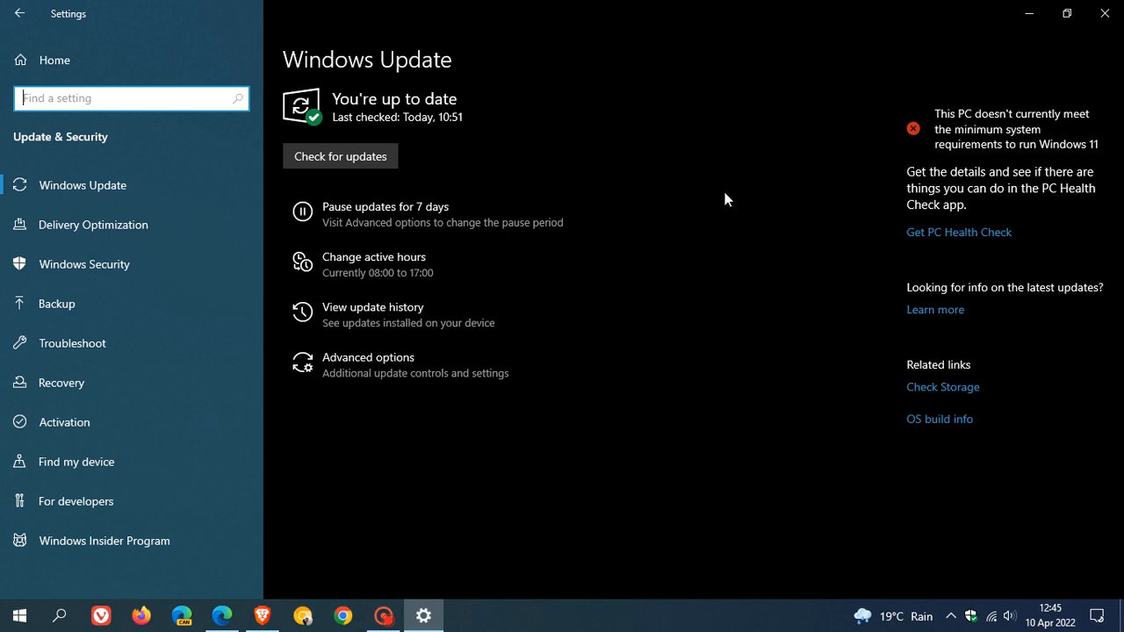
mouse_move(467, 169)
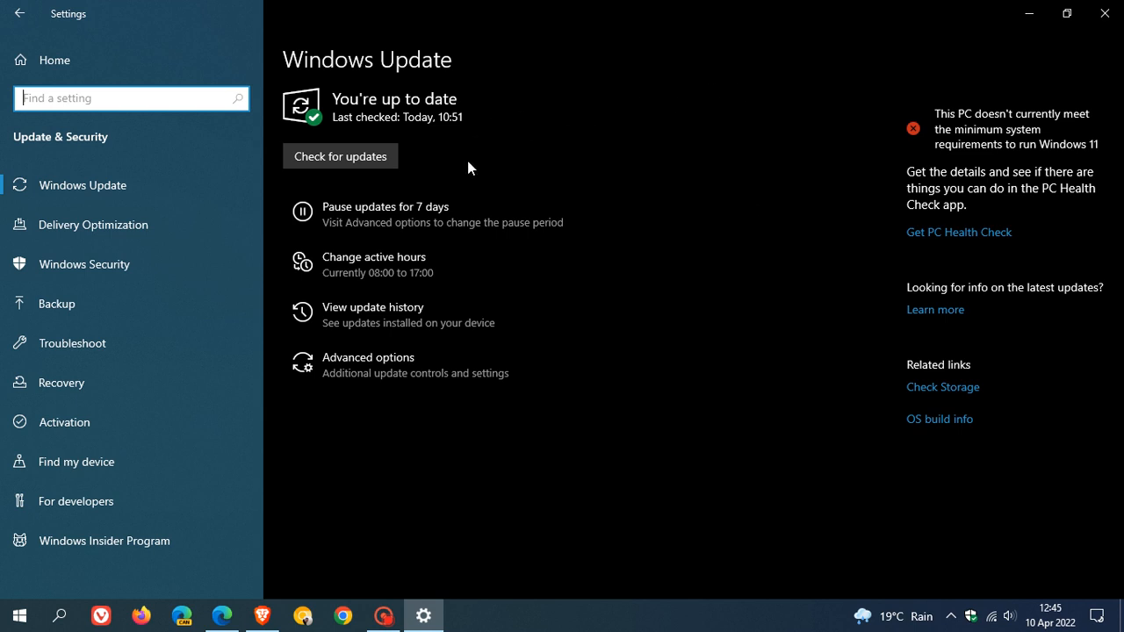
mouse_move(817, 214)
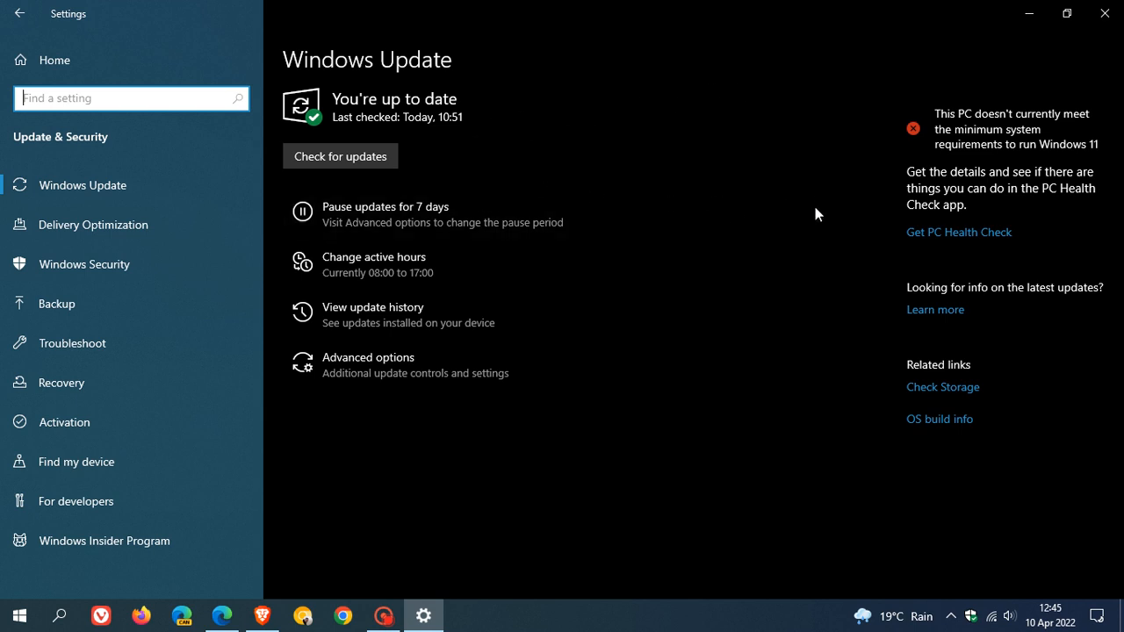
mouse_move(608, 182)
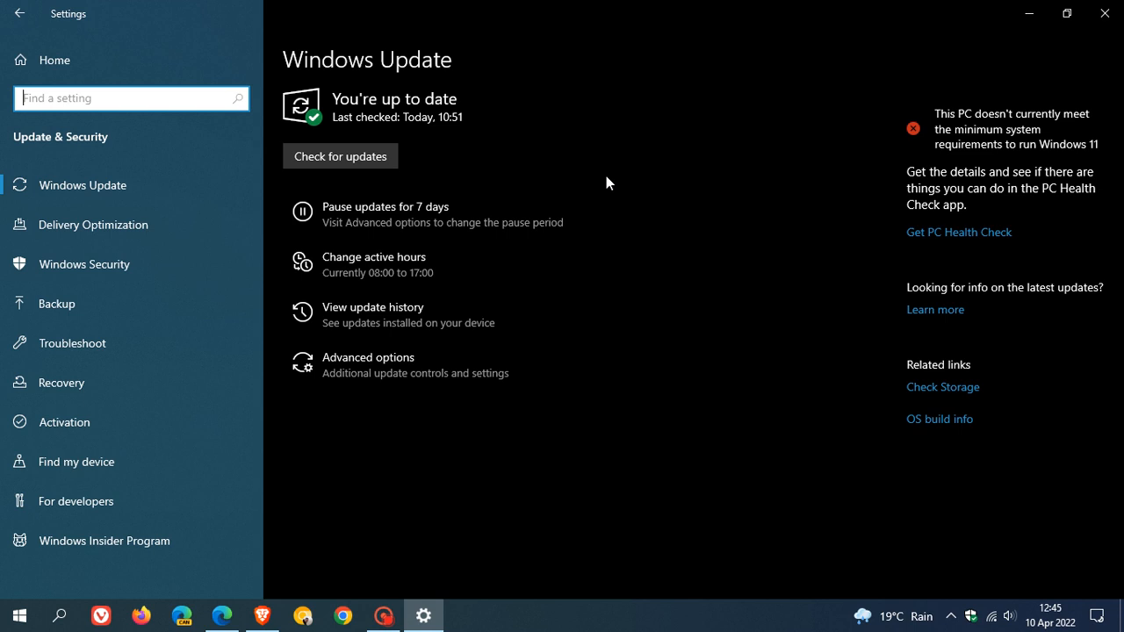
mouse_move(641, 169)
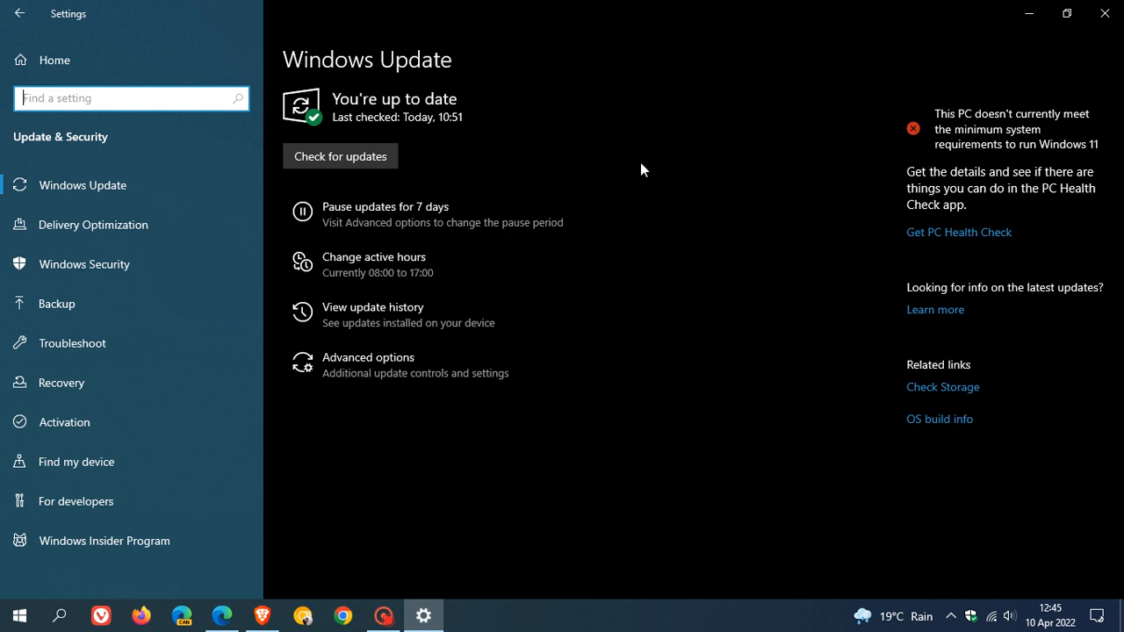
mouse_move(716, 188)
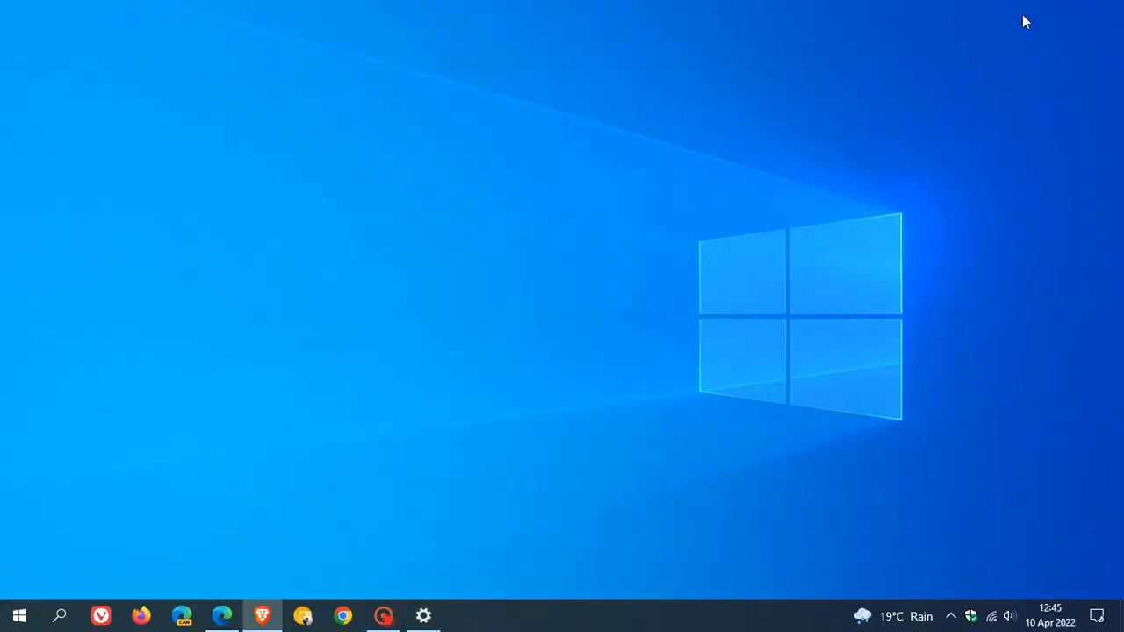
mouse_move(660, 280)
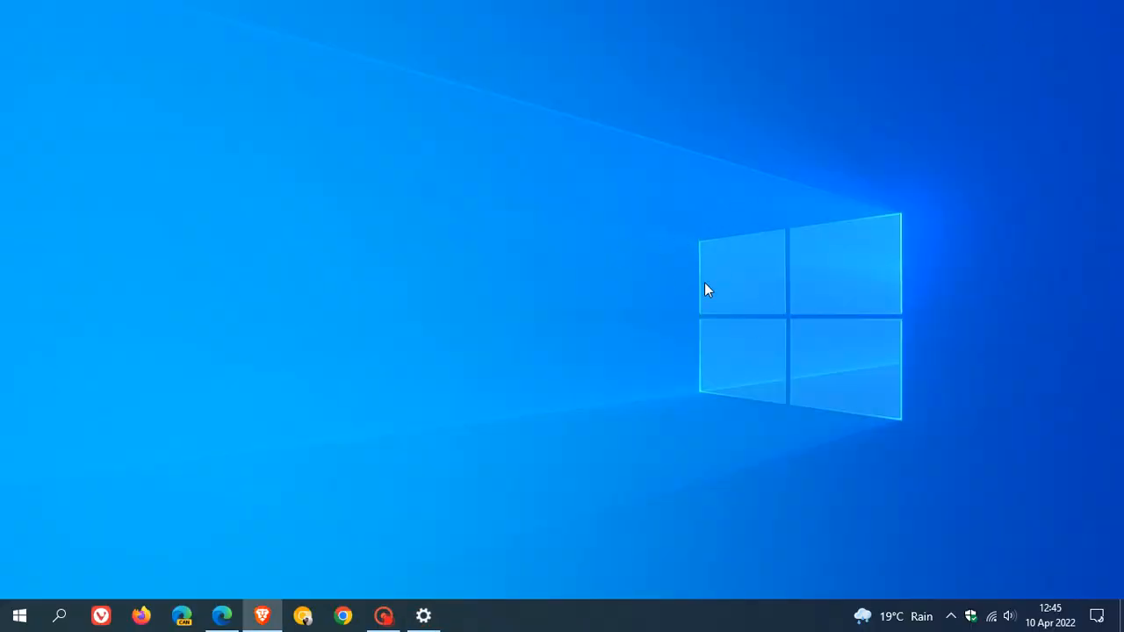
mouse_move(670, 253)
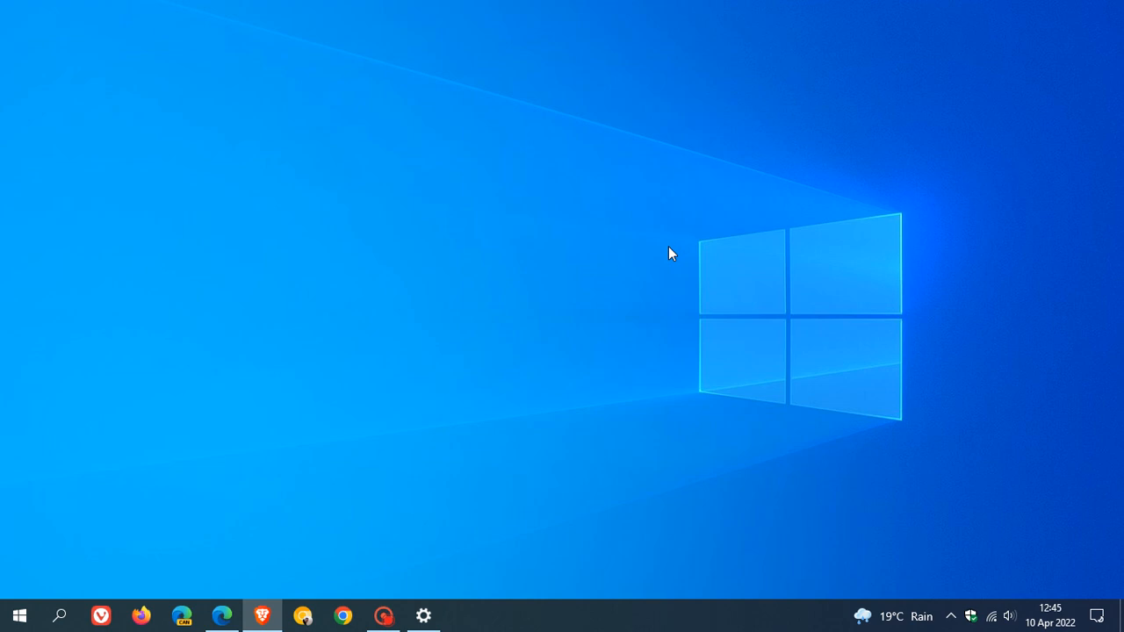
mouse_move(588, 232)
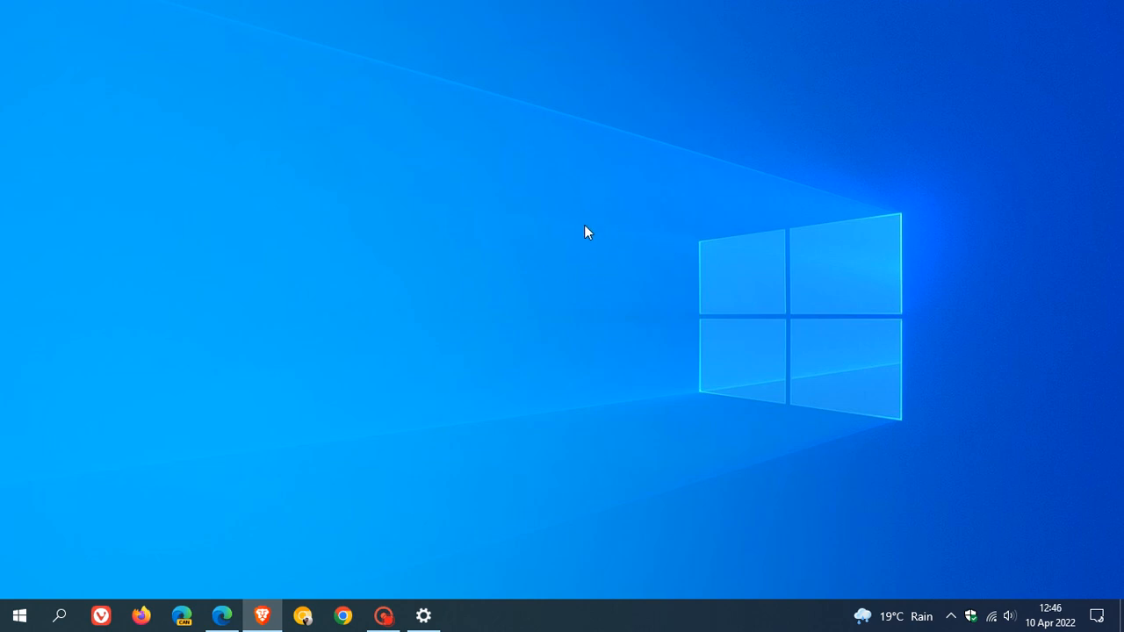
mouse_move(46, 549)
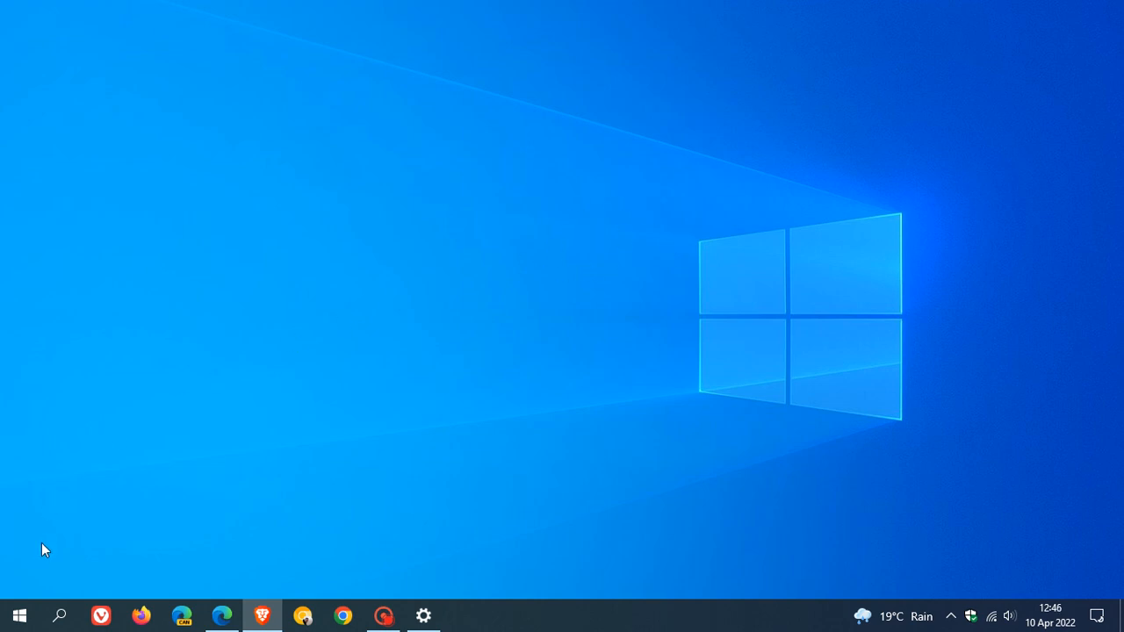
Step: Run winver from taskbar search to show About Windows reporting Version 21H2
click(60, 615)
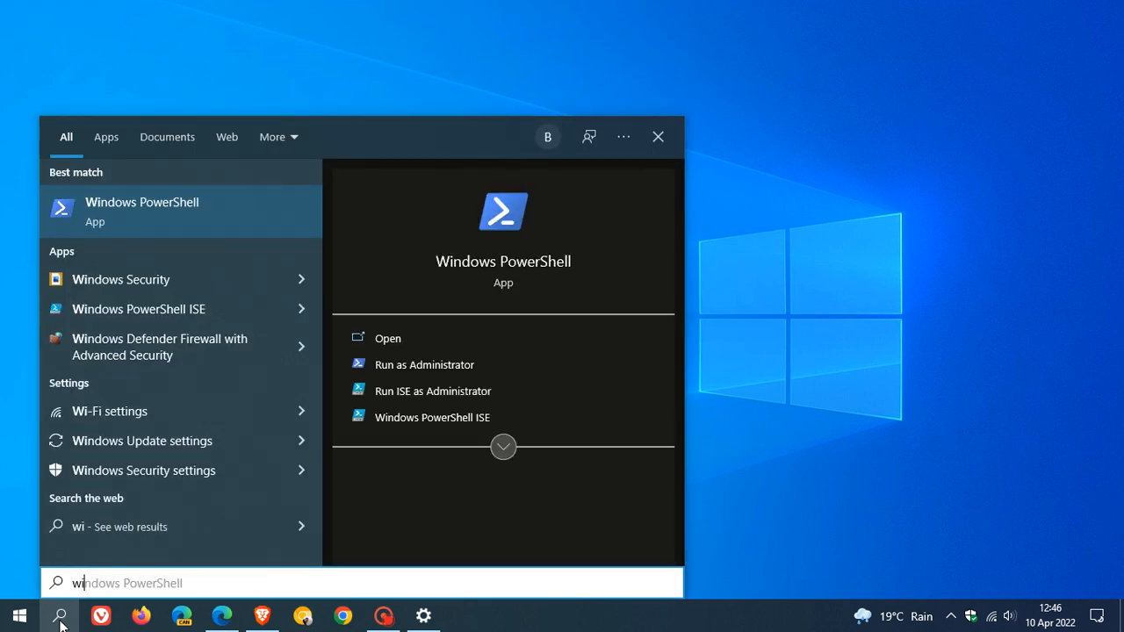
text(winver)
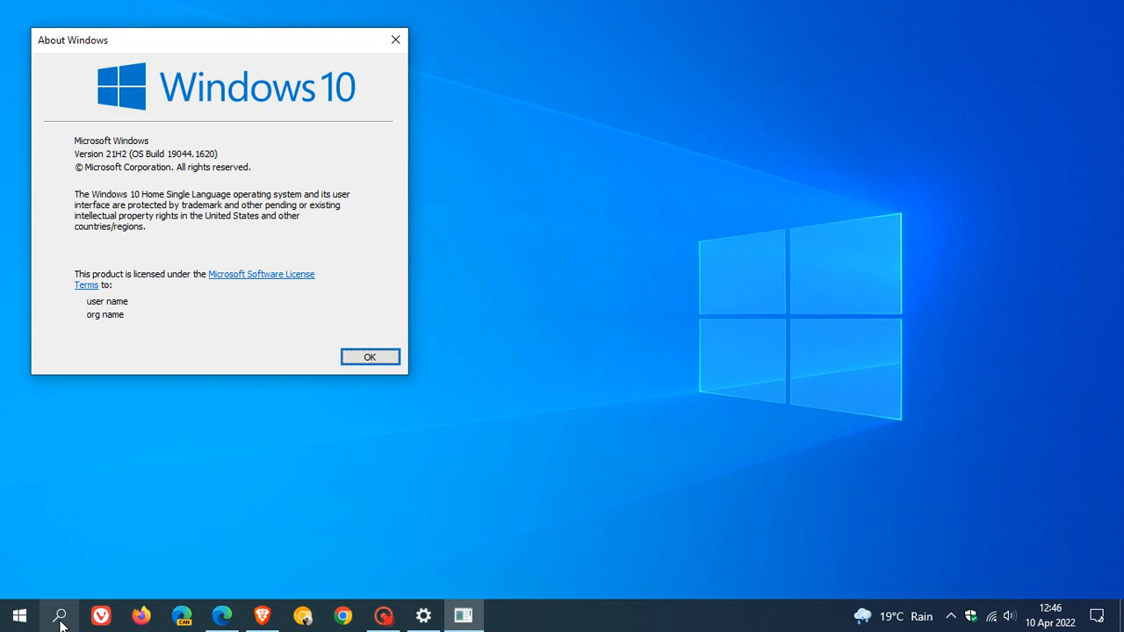
mouse_move(223, 60)
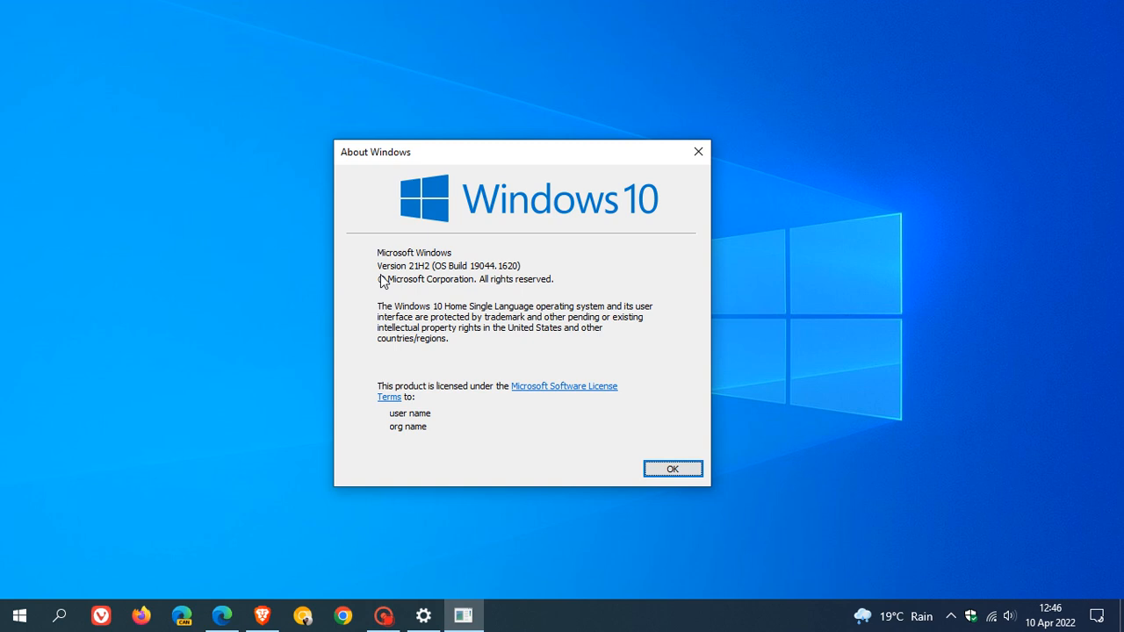
mouse_move(383, 260)
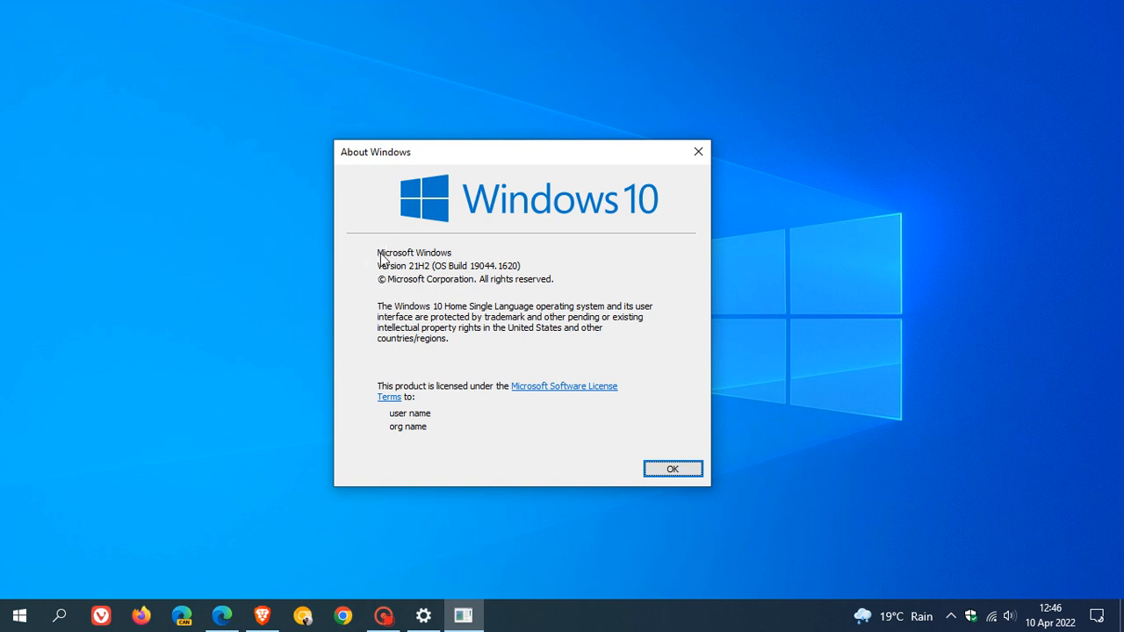
mouse_move(457, 277)
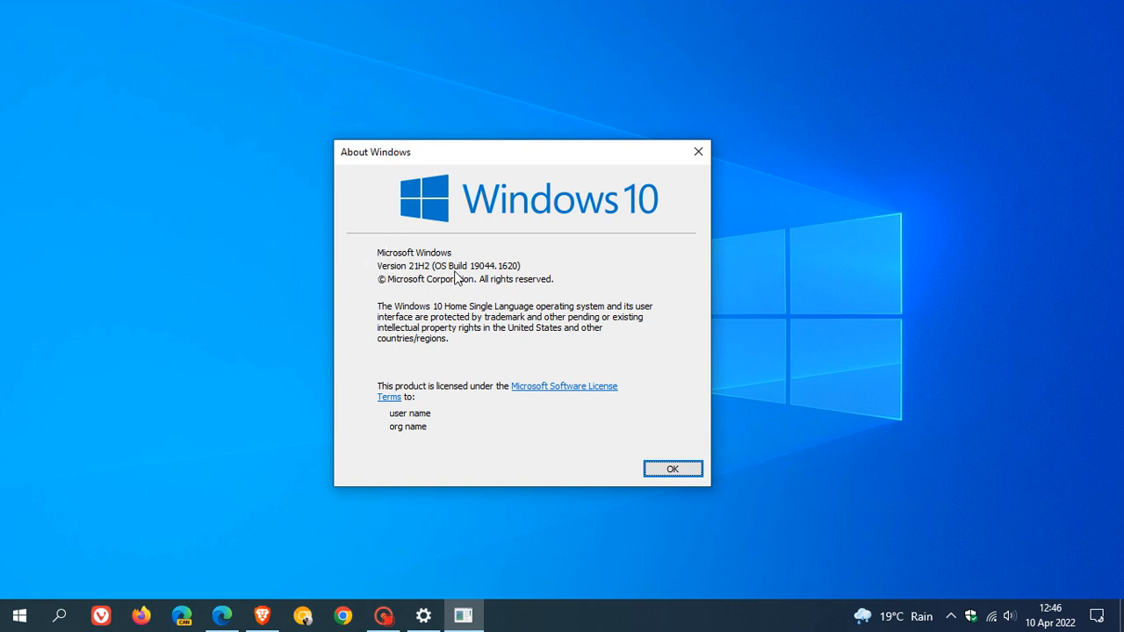
mouse_move(384, 276)
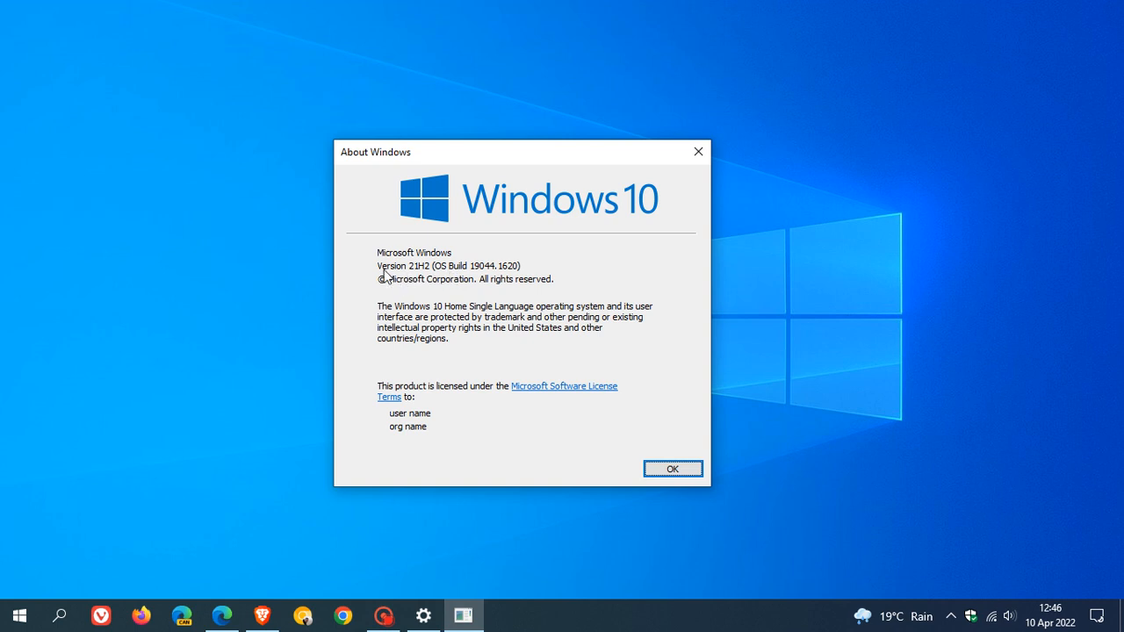
mouse_move(432, 280)
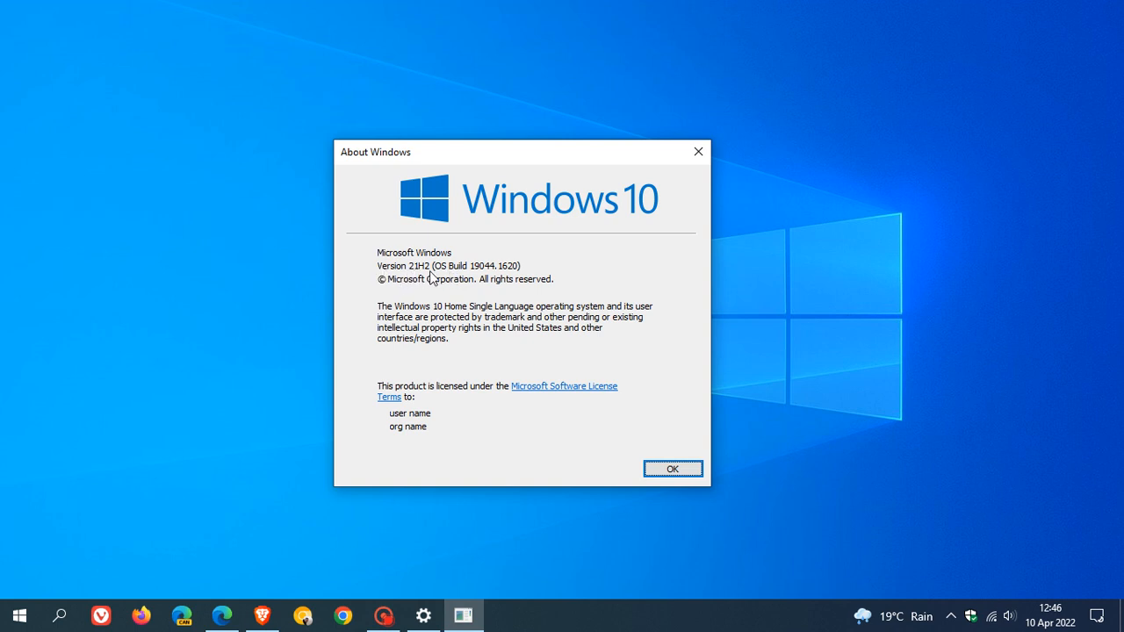
mouse_move(422, 555)
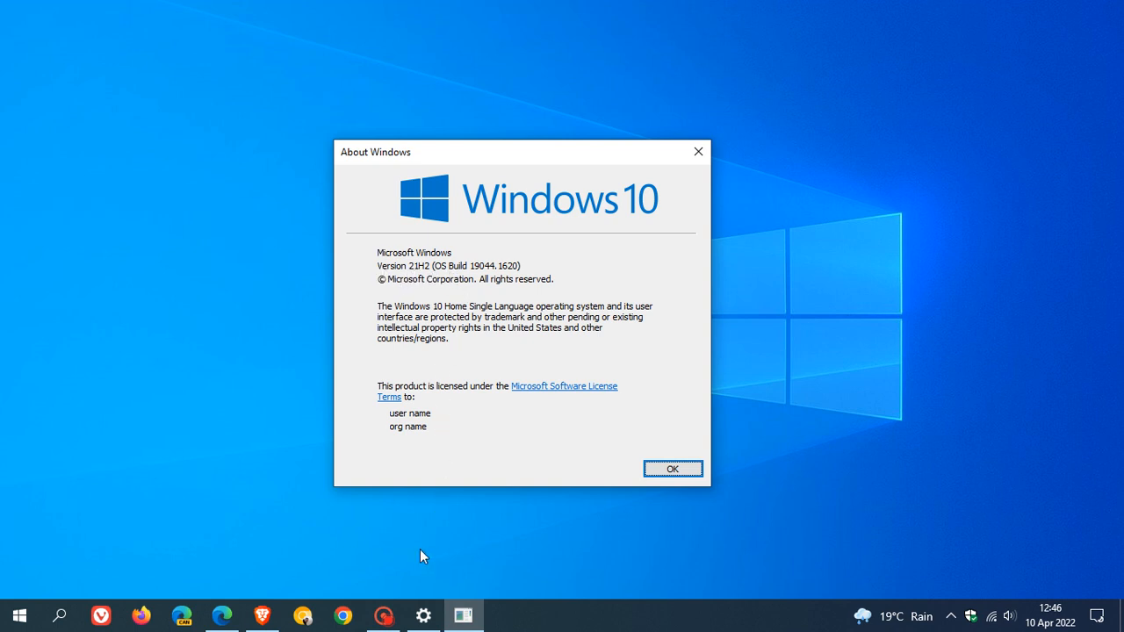
Step: Return to the Windows Update page showing the PC is up to date
click(672, 467)
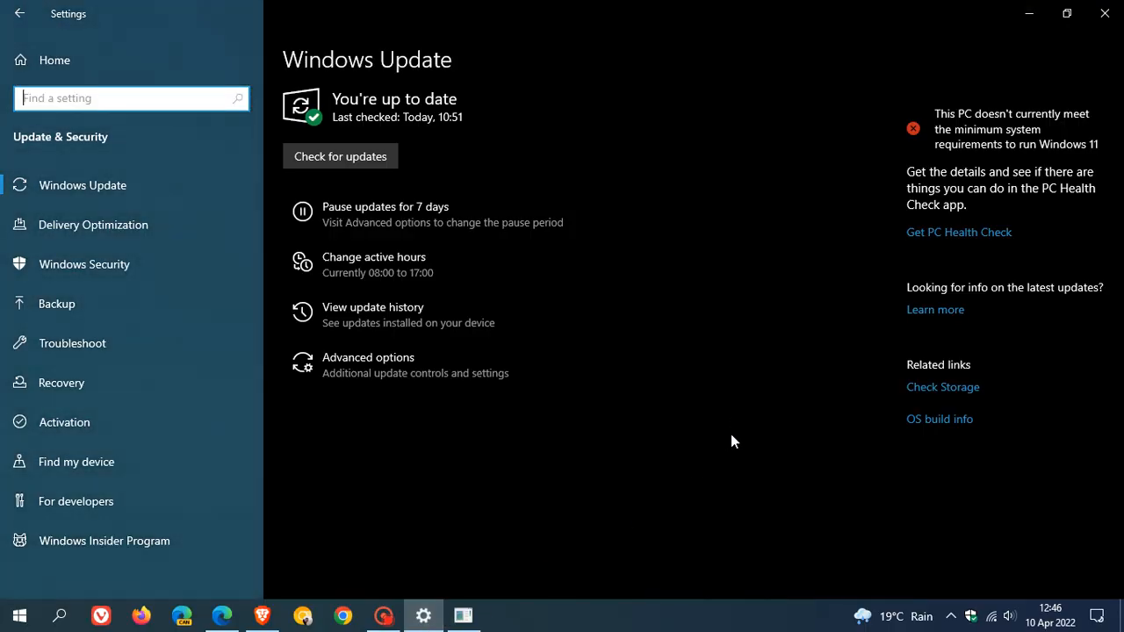
mouse_move(648, 190)
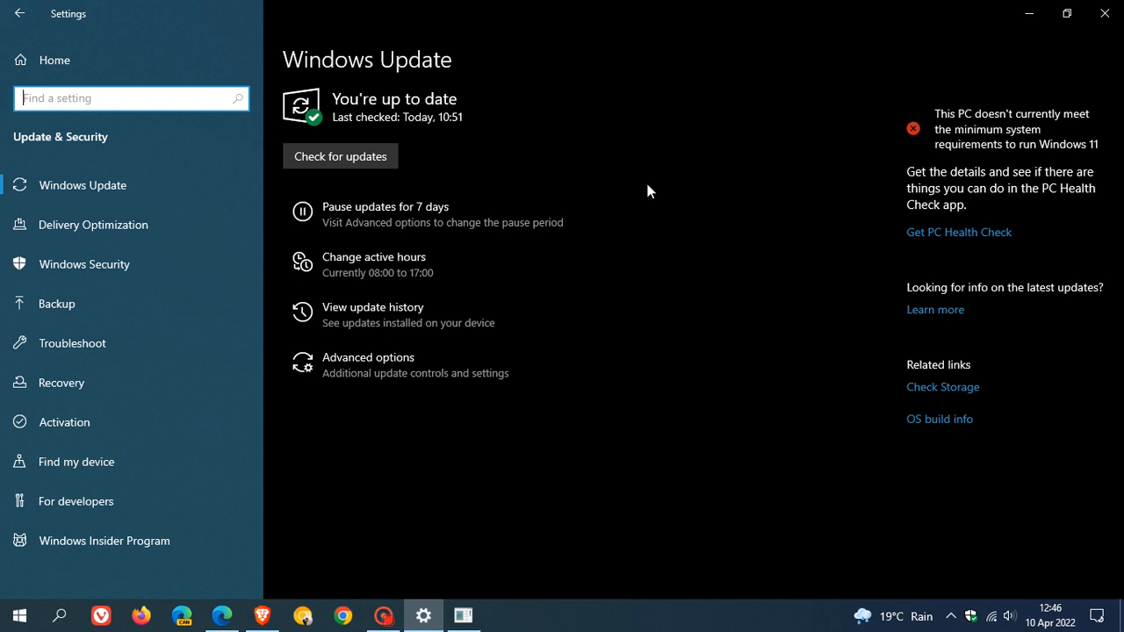
mouse_move(676, 165)
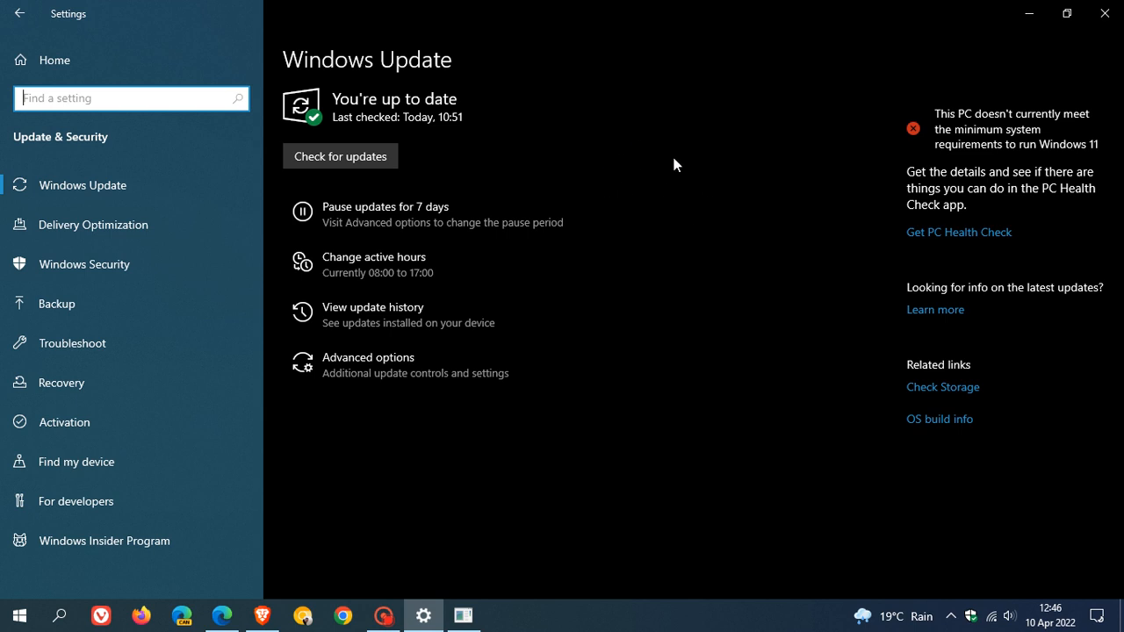
mouse_move(1009, 55)
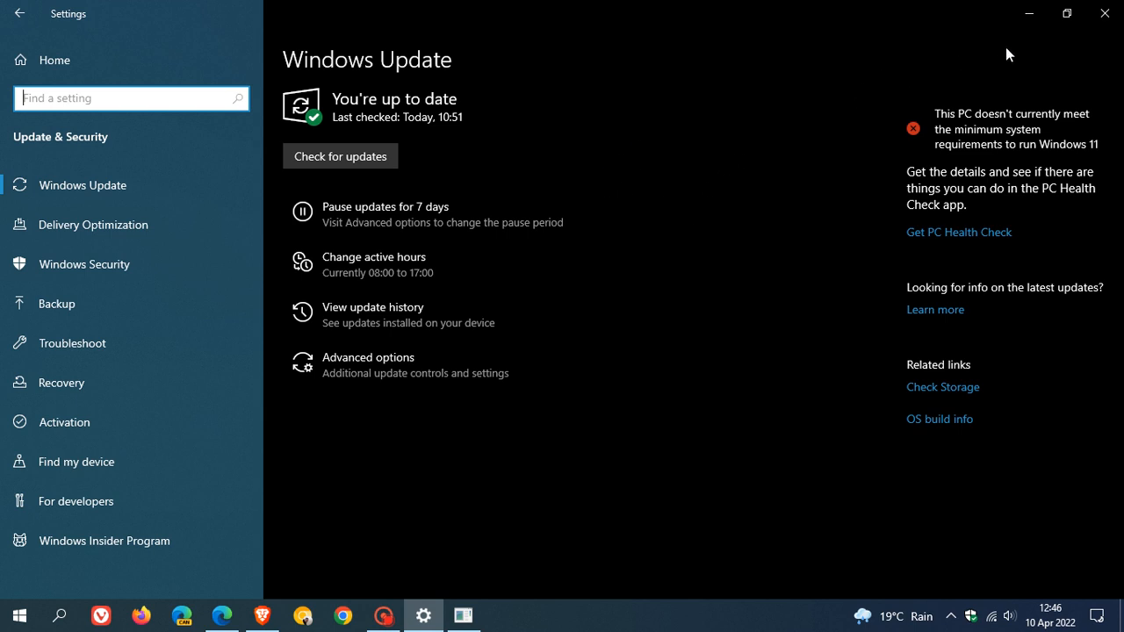
mouse_move(824, 141)
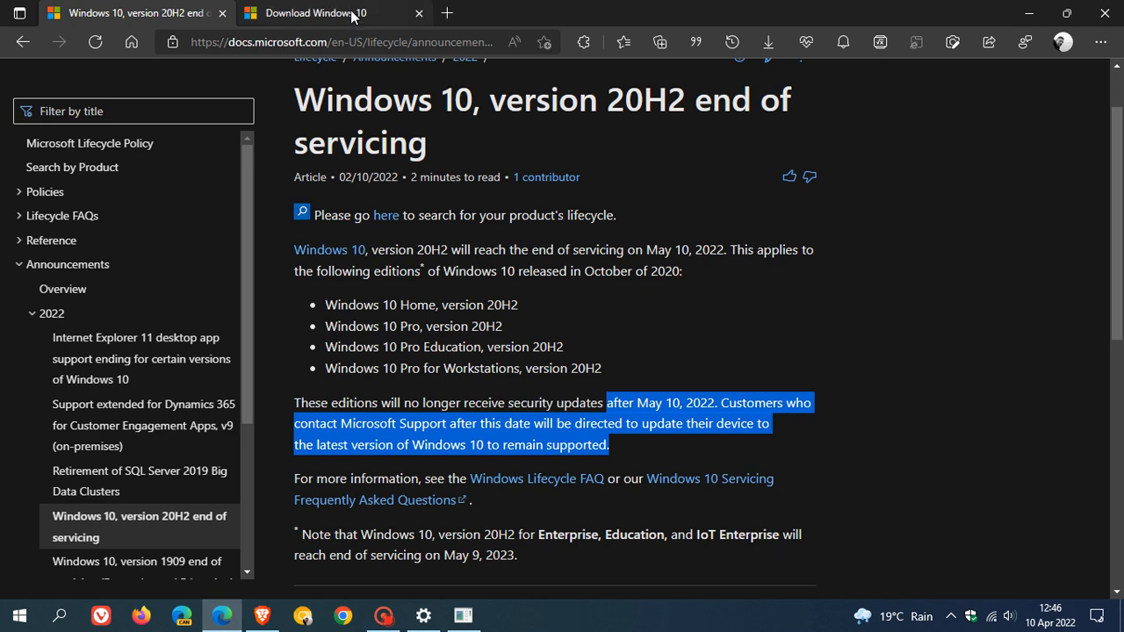
Step: View Edge's Download Windows 10 November 2021 Update page, then close About Windows
click(302, 12)
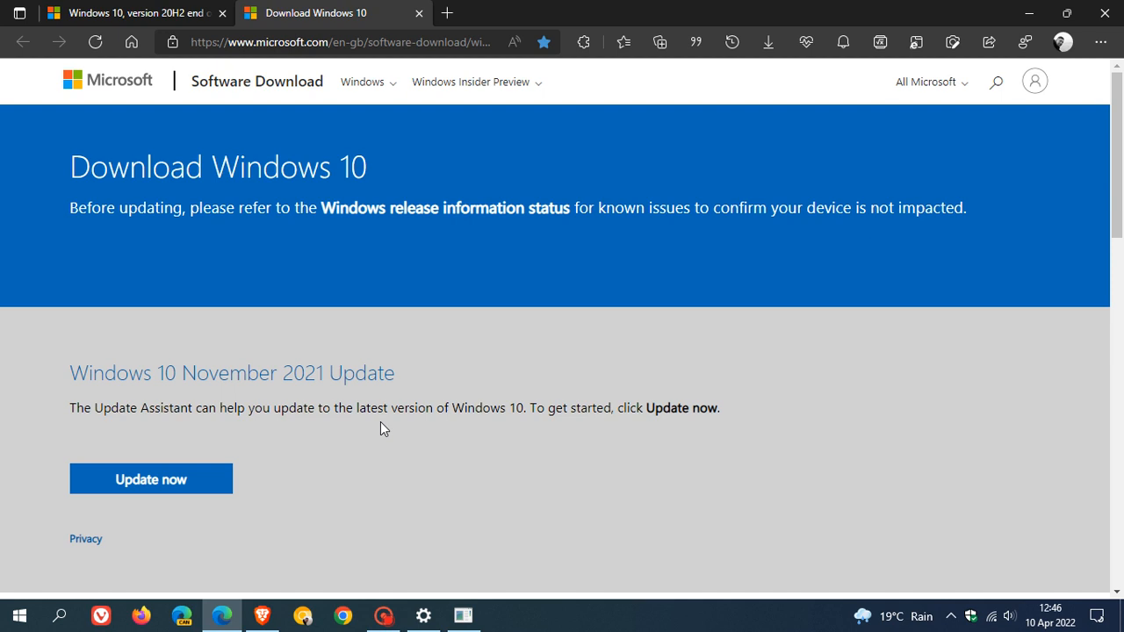
scroll(down, 3)
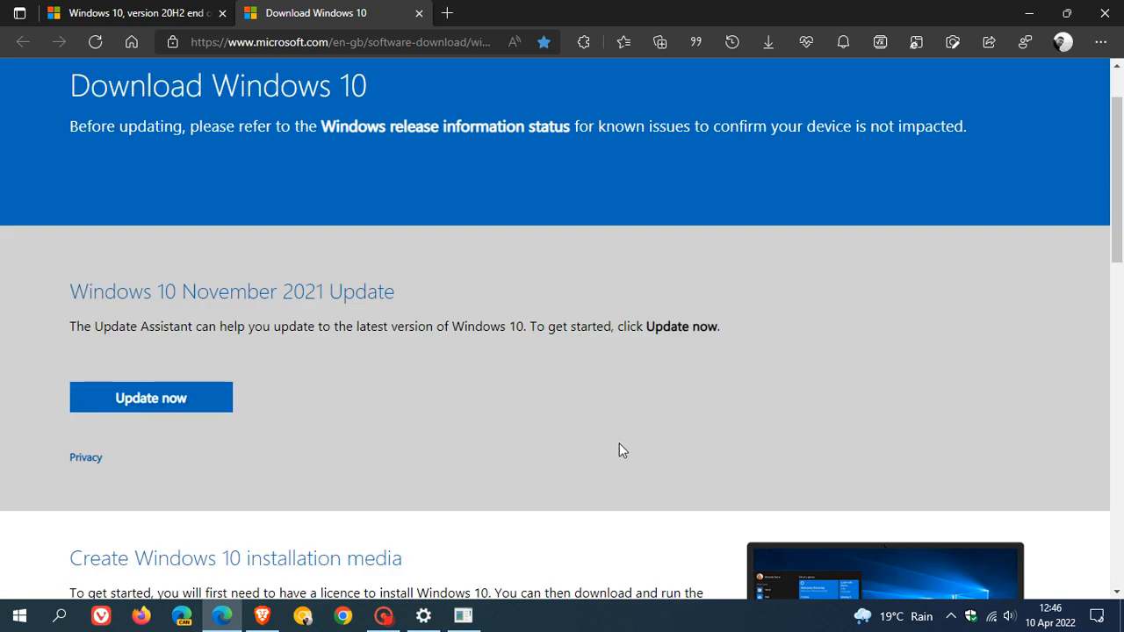
mouse_move(636, 449)
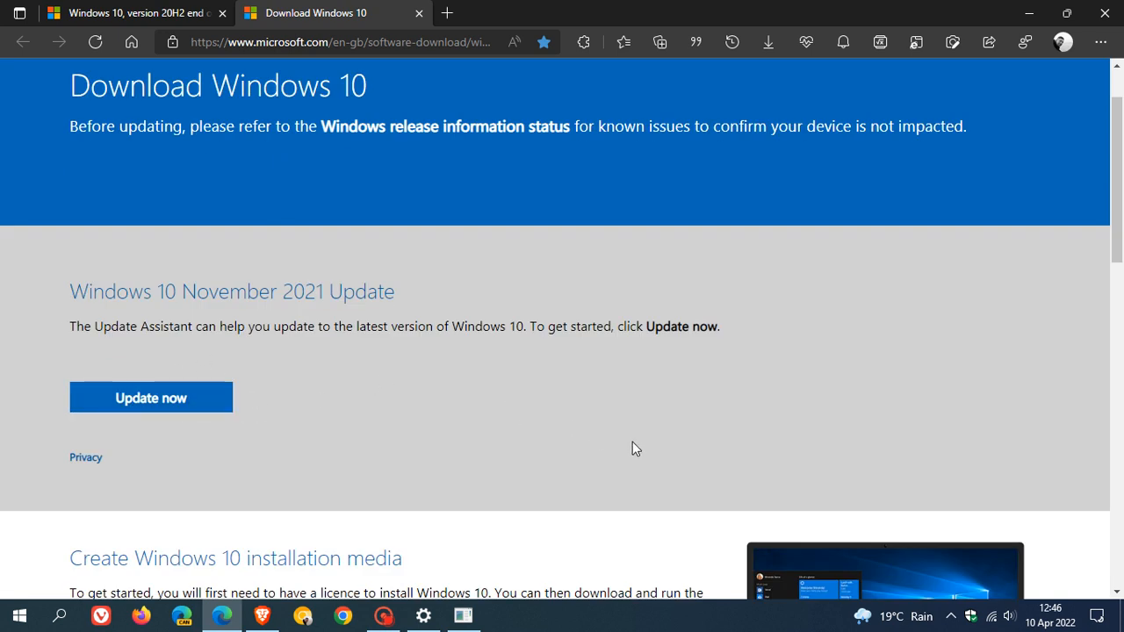
mouse_move(687, 379)
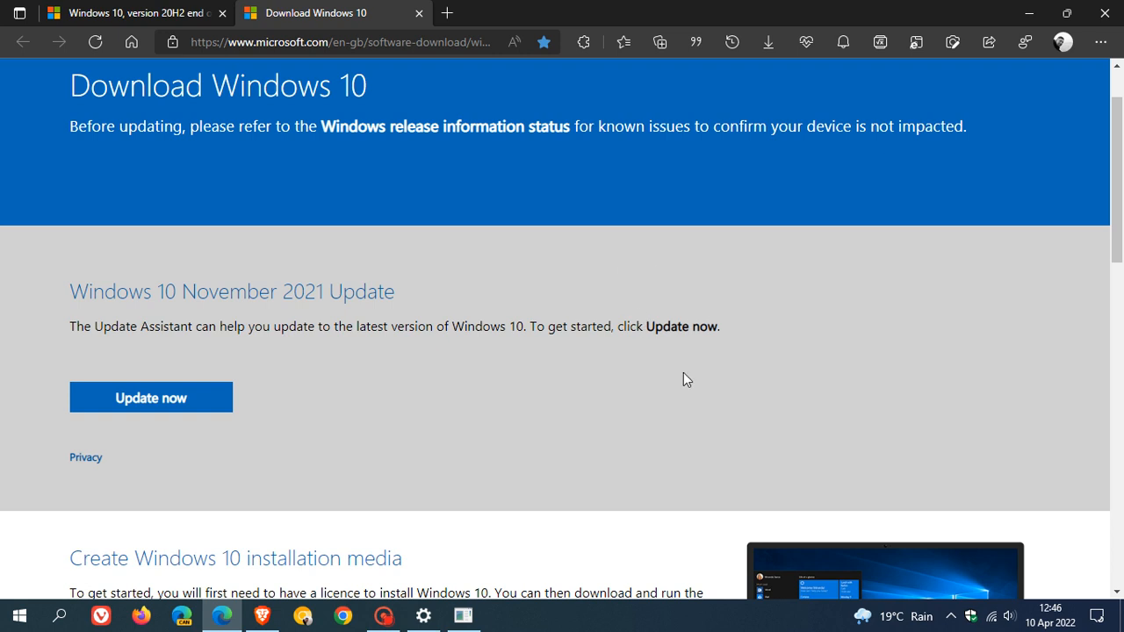
mouse_move(998, 149)
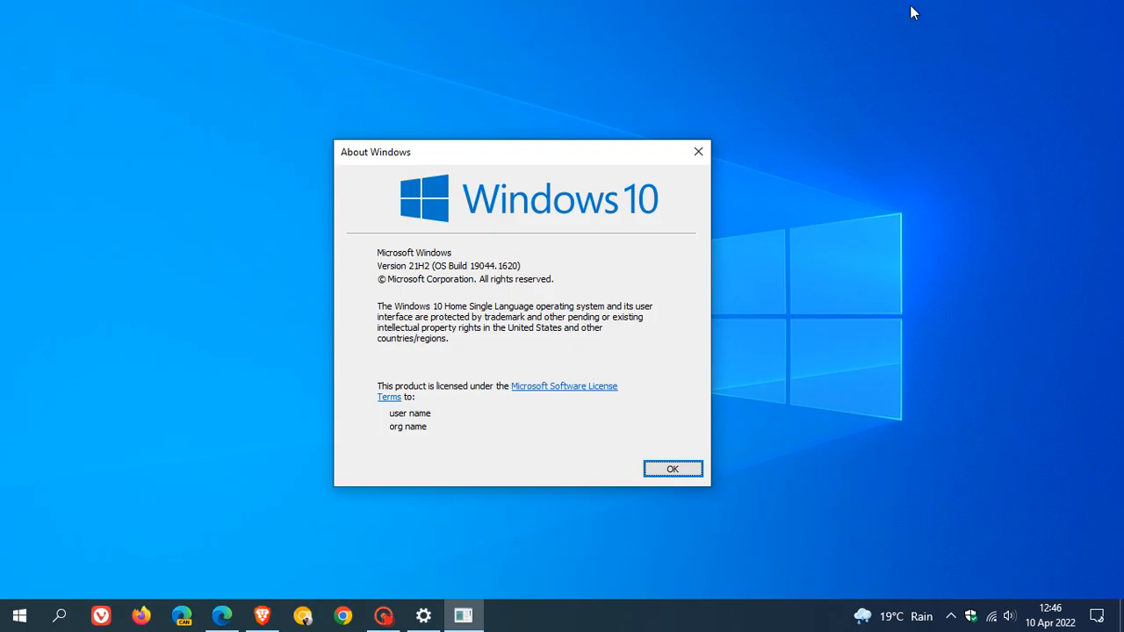
mouse_move(671, 468)
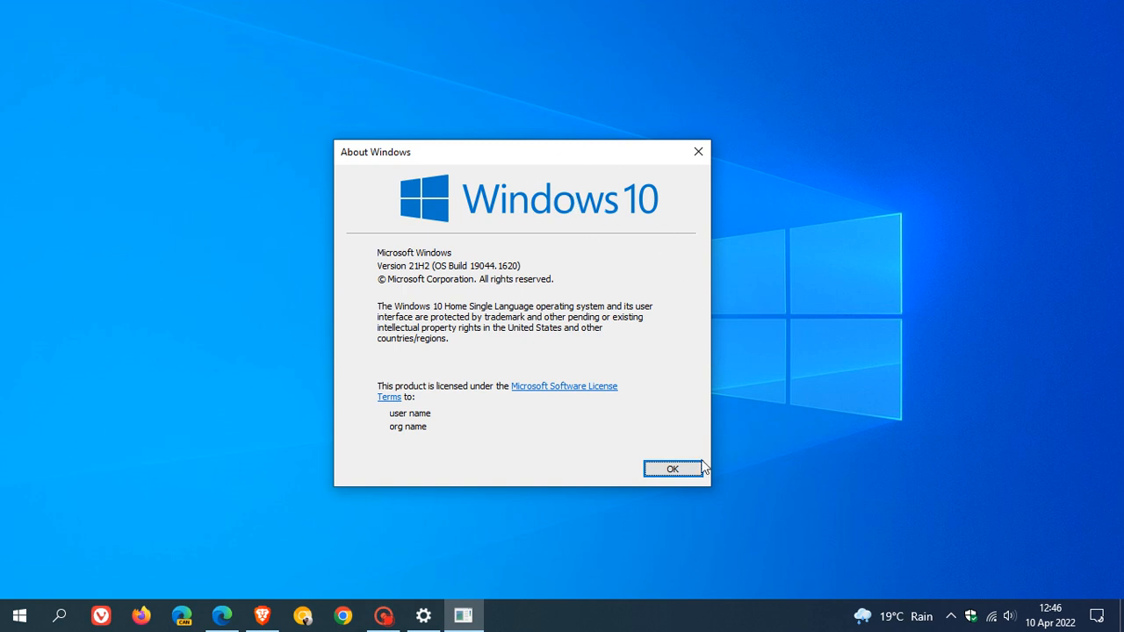
click(671, 467)
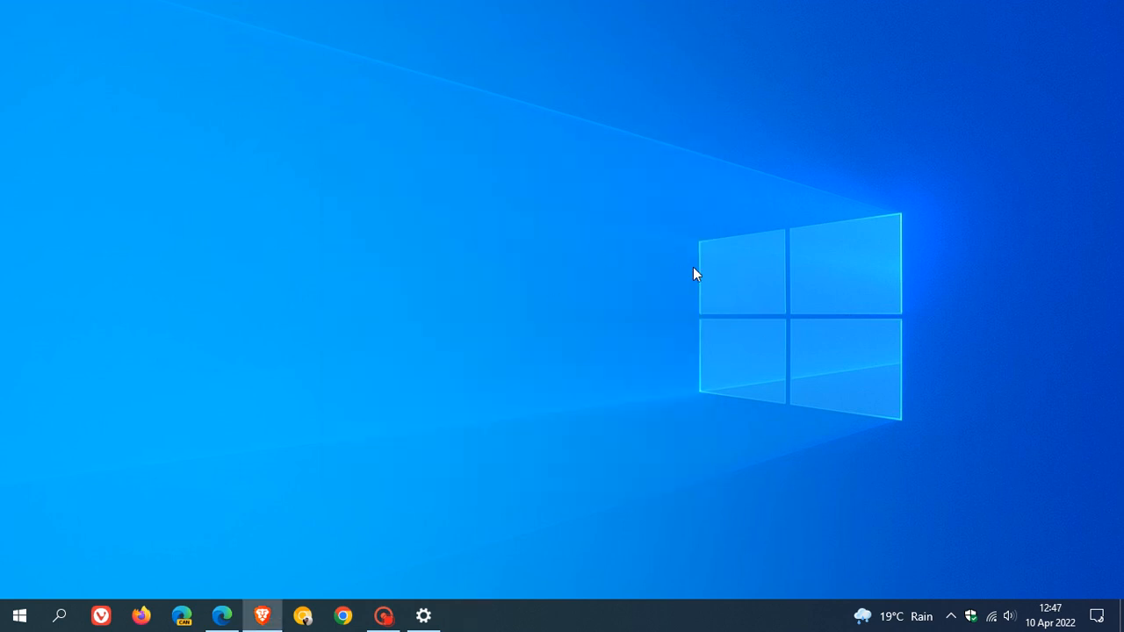
mouse_move(676, 271)
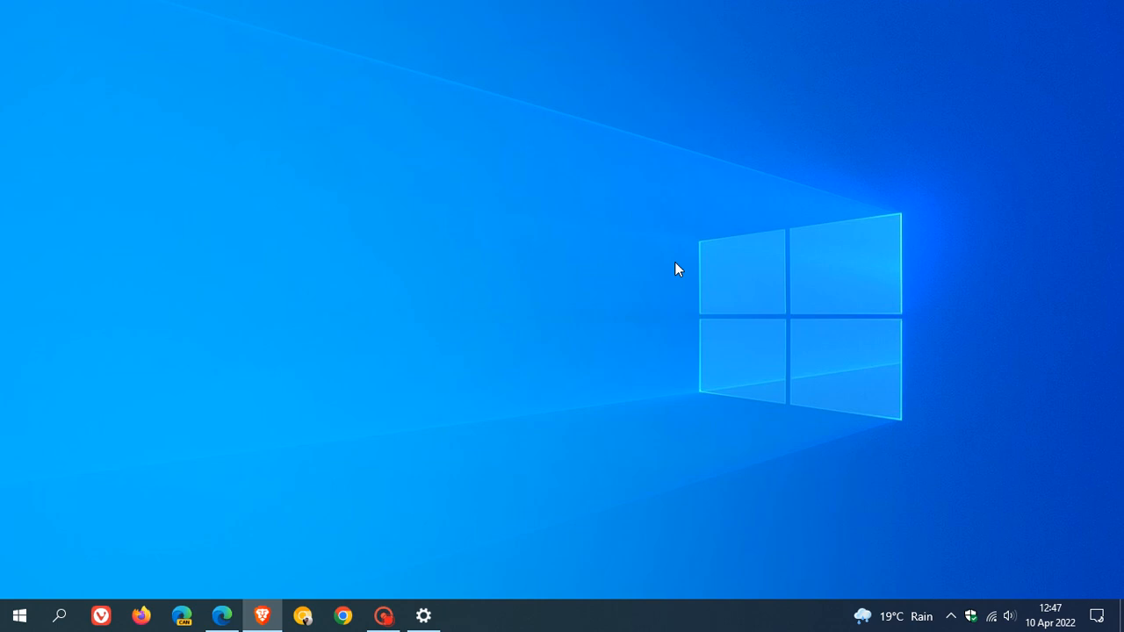
mouse_move(659, 218)
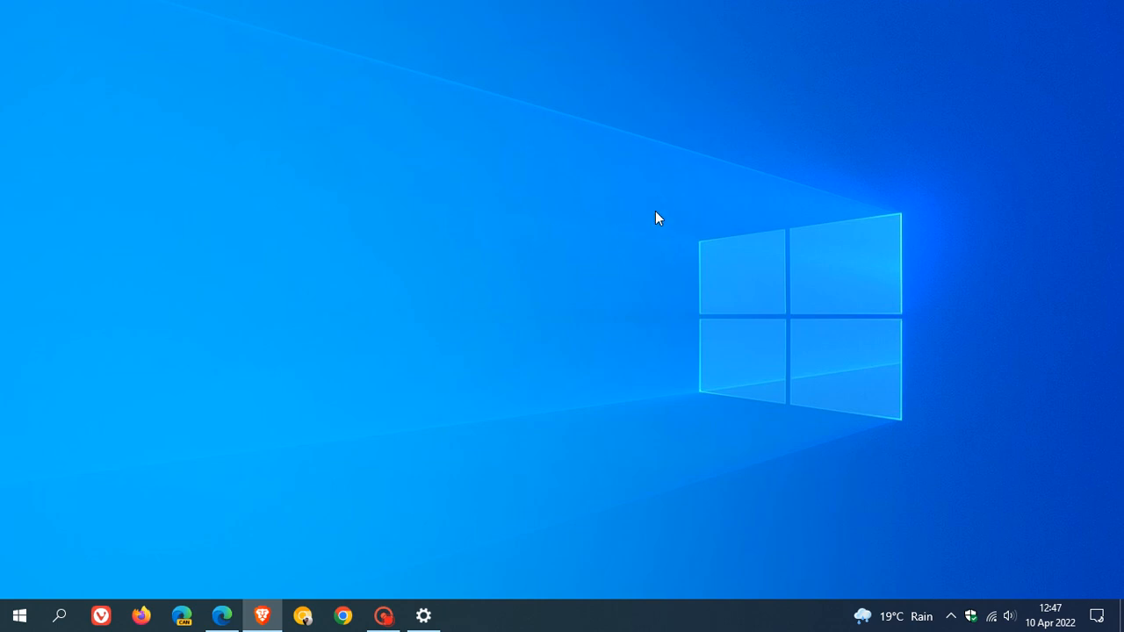
mouse_move(690, 230)
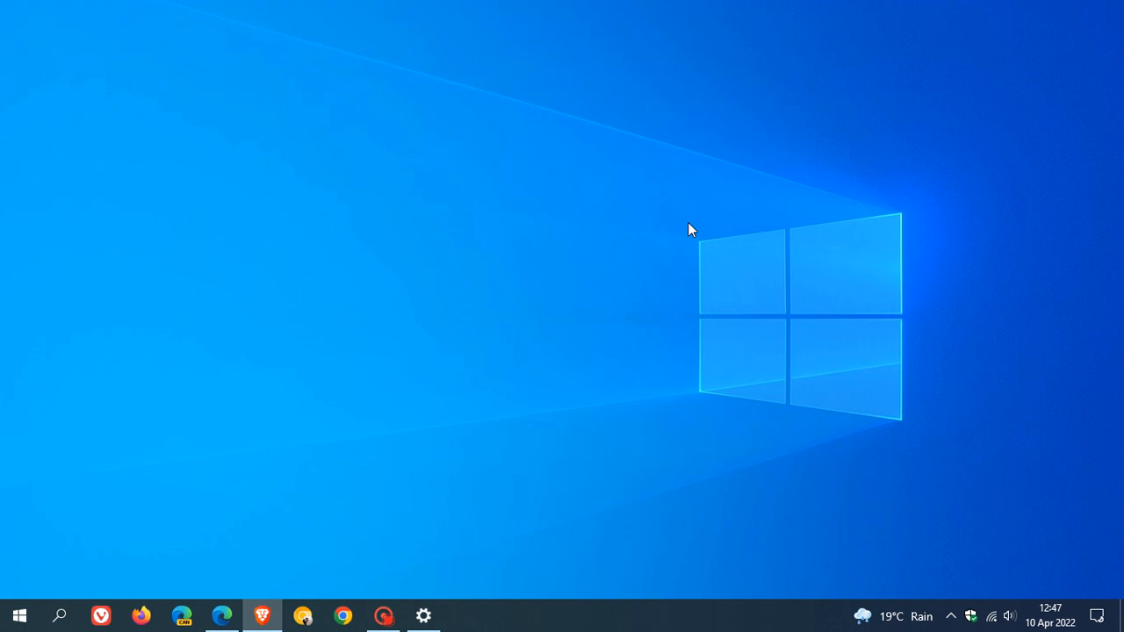
mouse_move(660, 203)
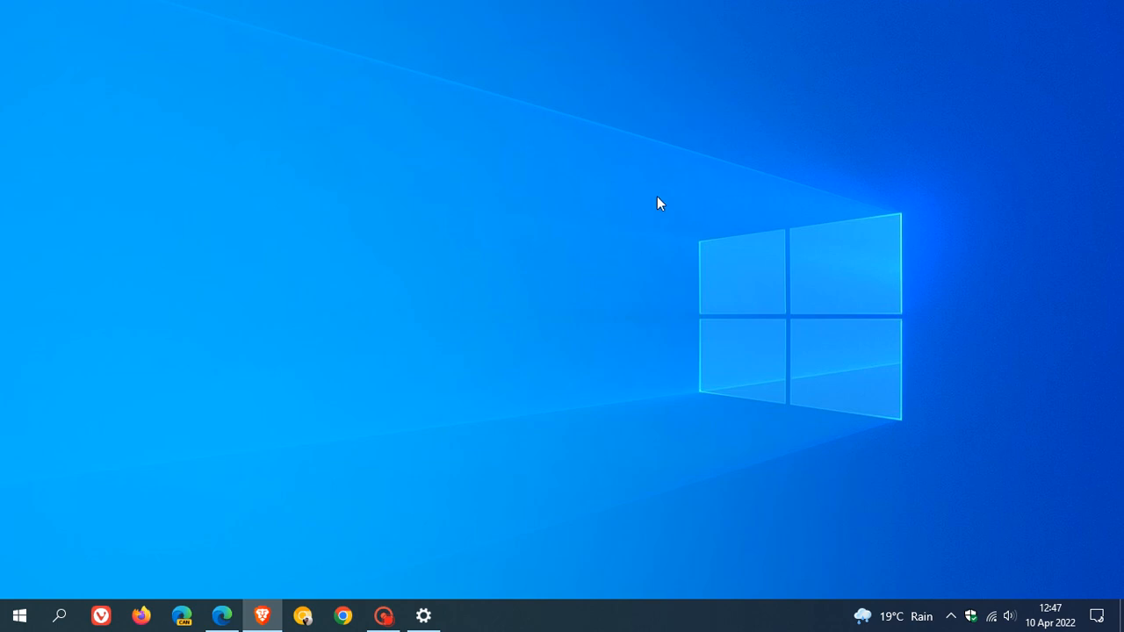
mouse_move(678, 191)
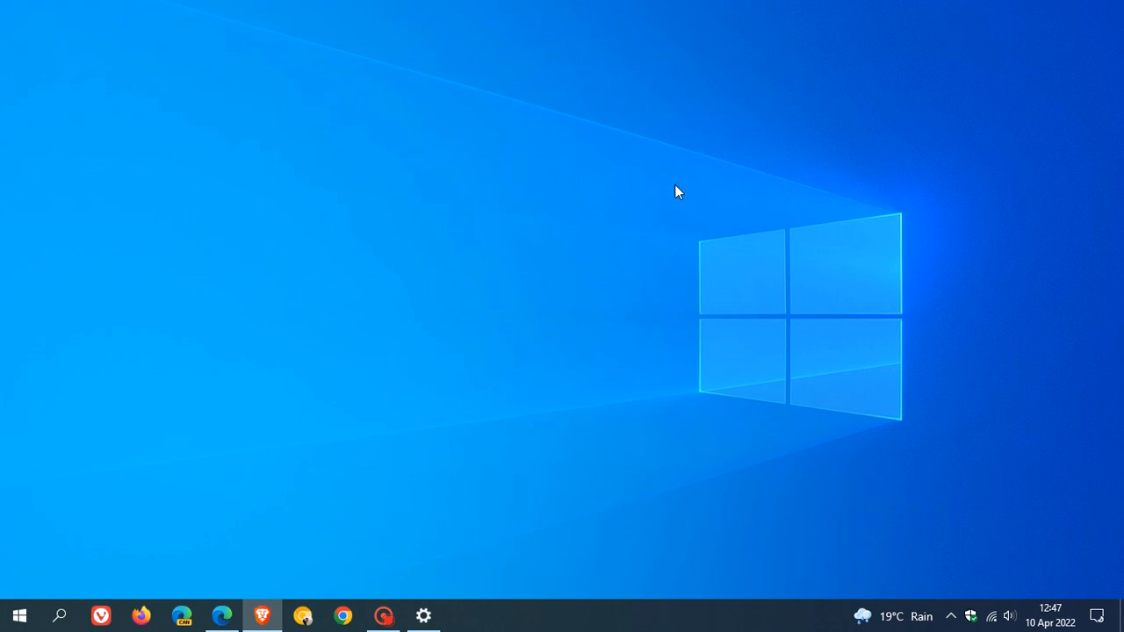
mouse_move(693, 201)
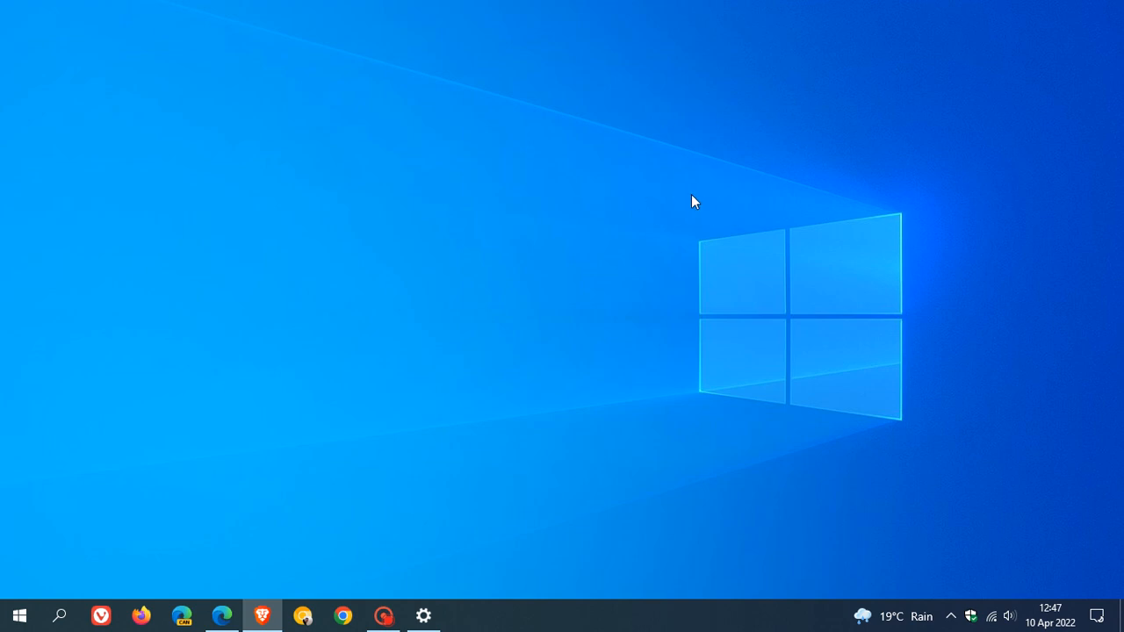
mouse_move(698, 215)
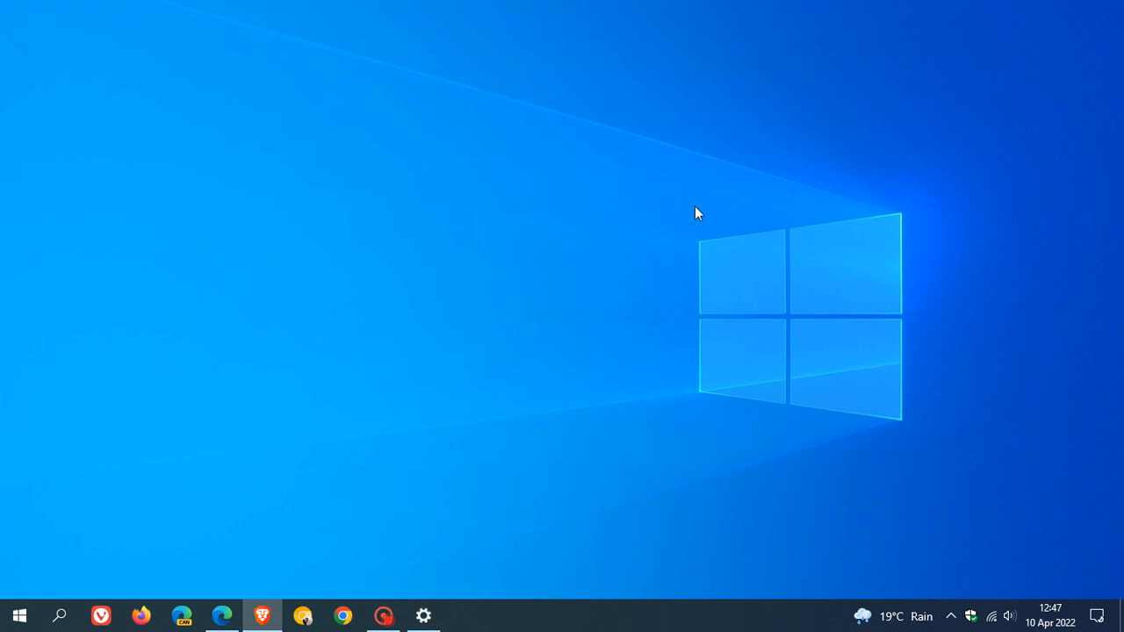